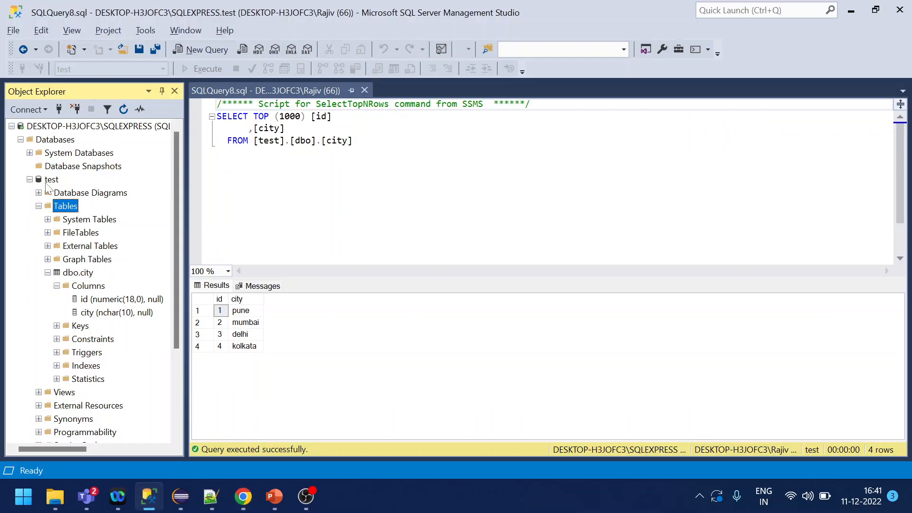
# Inspect the test database's dbo.city table results in SSMS, then switch to Eclipse.
pyautogui.click(51, 179)
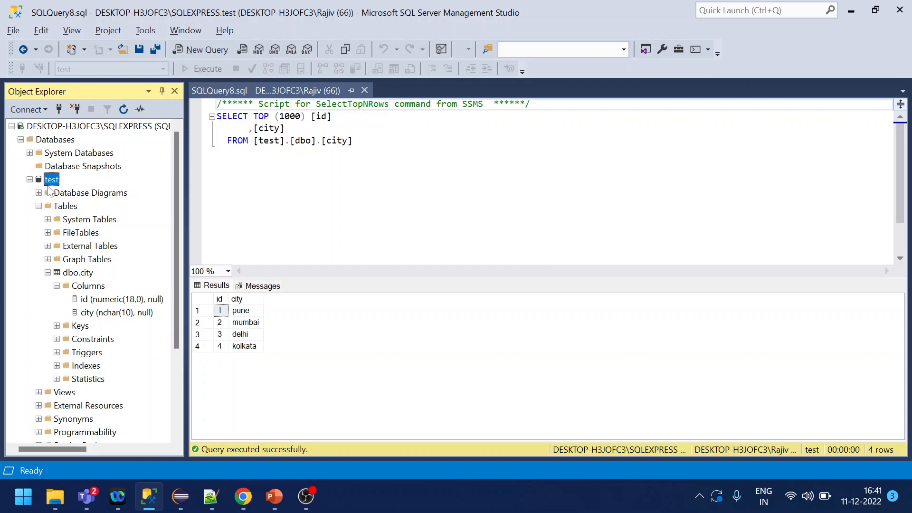
pyautogui.moveTo(69, 224)
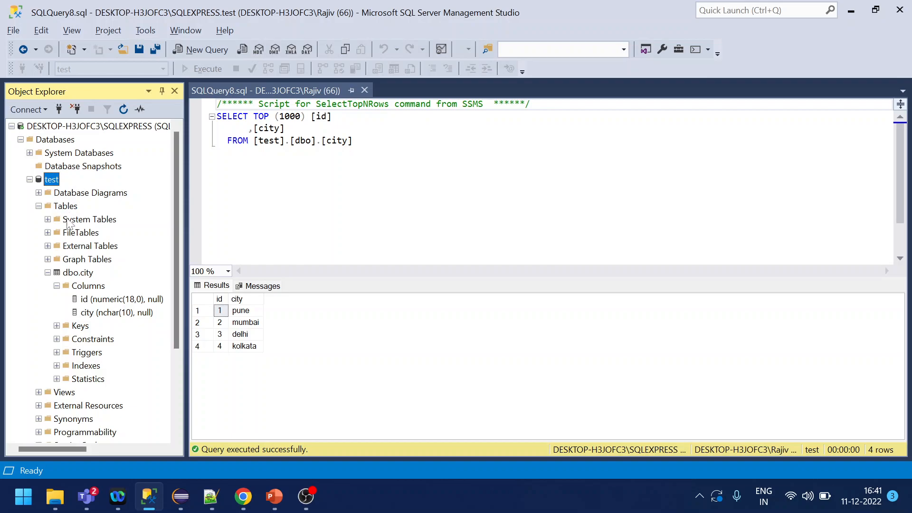
pyautogui.click(76, 272)
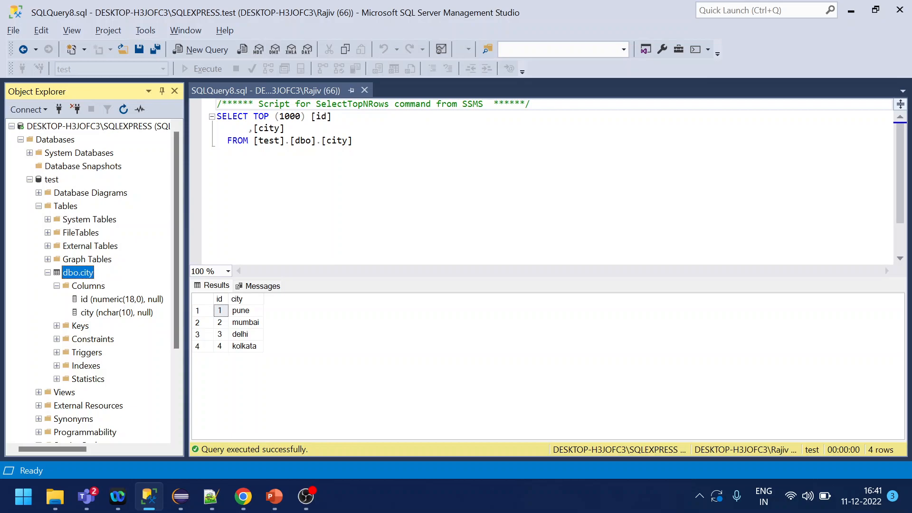
pyautogui.moveTo(265, 315)
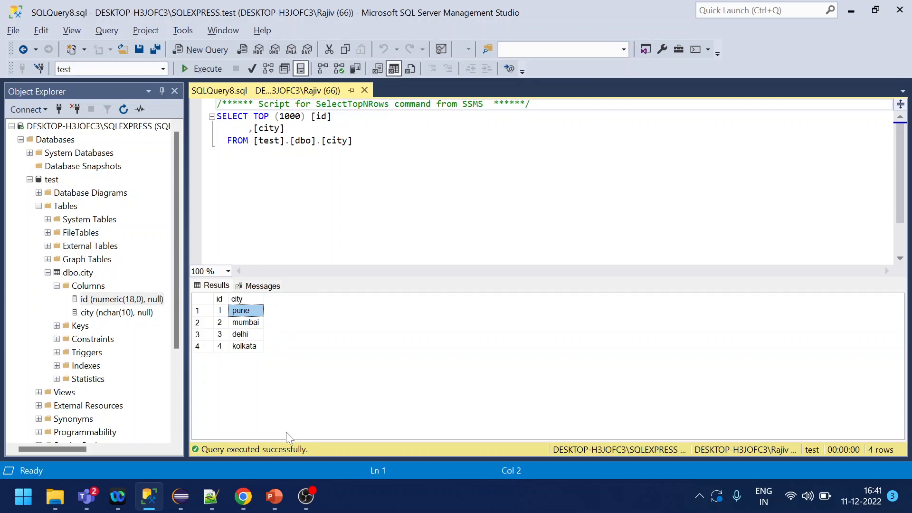
pyautogui.click(181, 497)
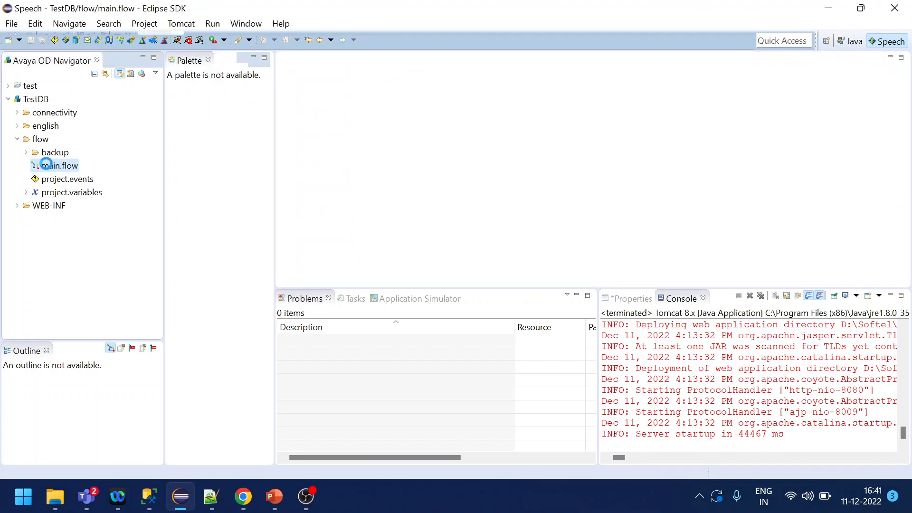
# Open main.flow and reach Preferences > Avaya Aura > Orchestration Designer > Database.
pyautogui.doubleClick(61, 165)
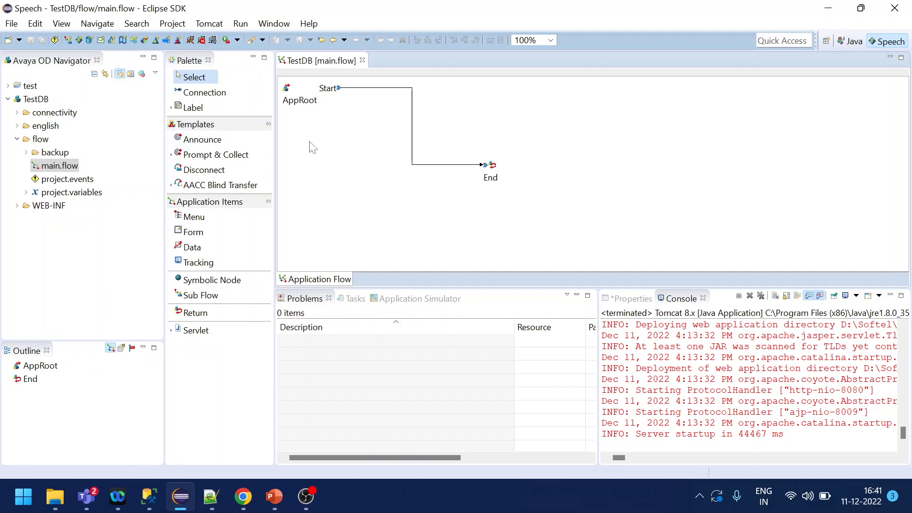
pyautogui.click(273, 23)
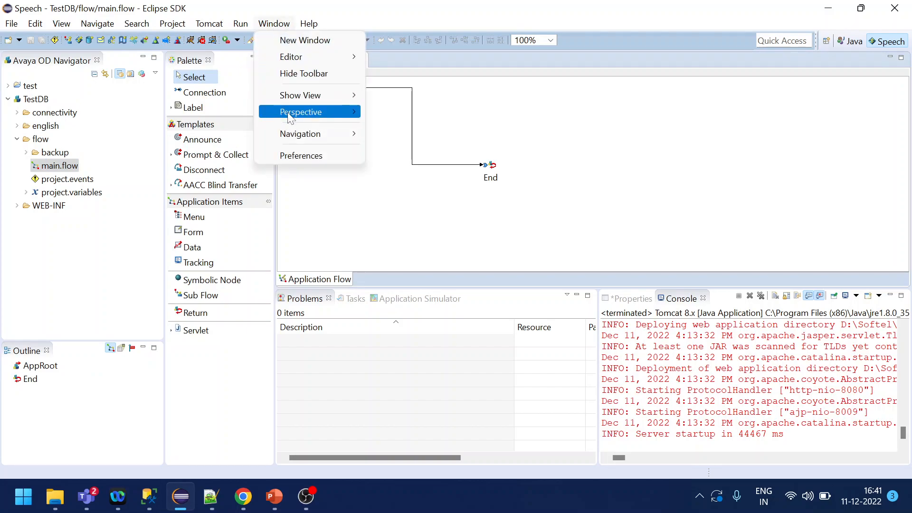
pyautogui.click(301, 155)
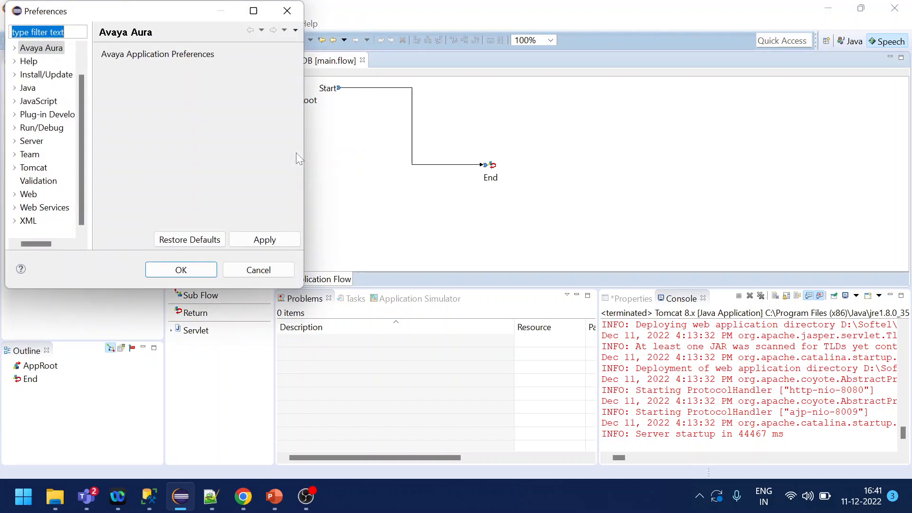
pyautogui.click(252, 10)
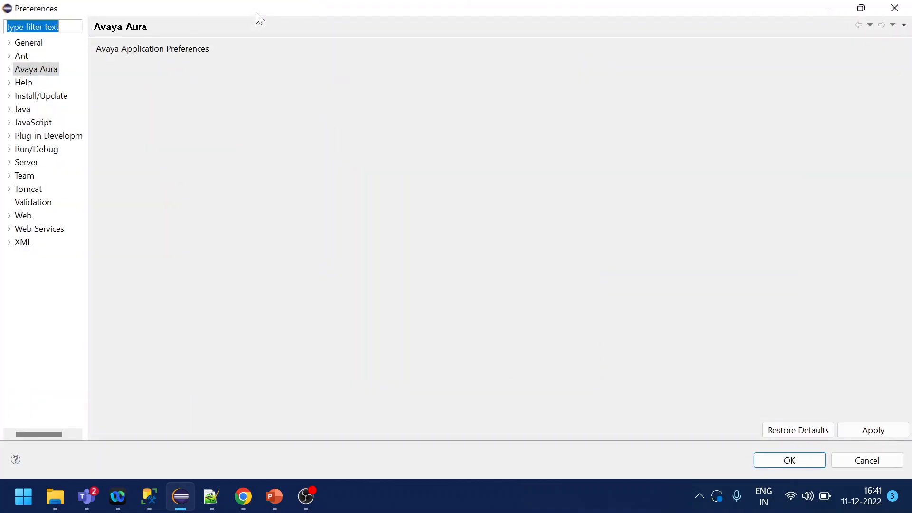
pyautogui.click(10, 69)
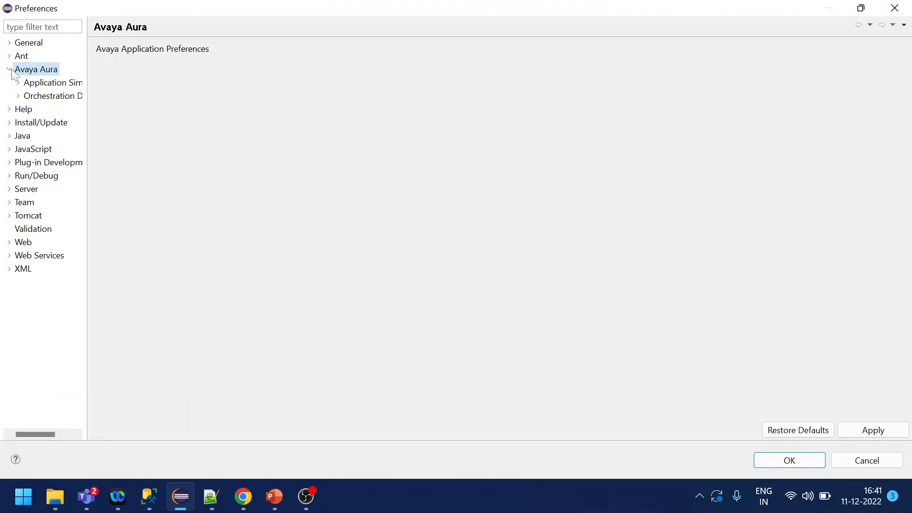
pyautogui.click(18, 95)
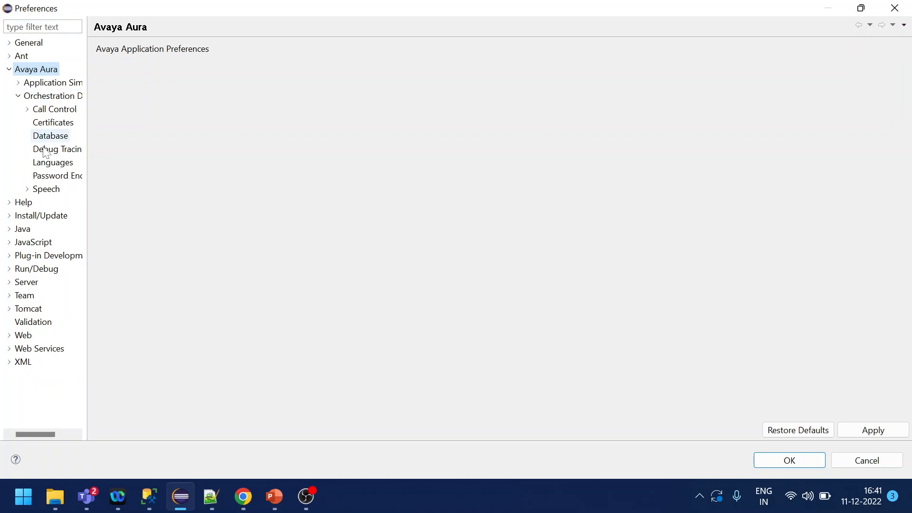
pyautogui.click(51, 135)
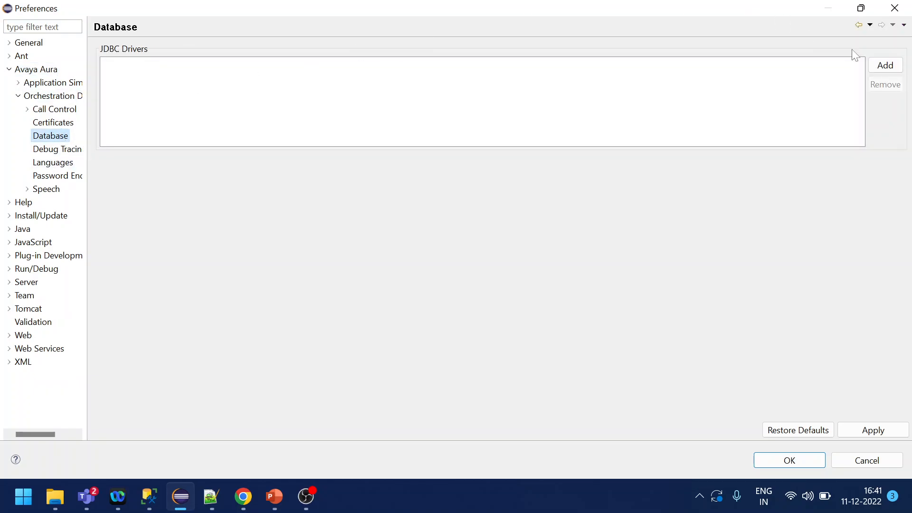
# Add mssql-jdbc-11.2.1.jre8.jar from the lib folder as a JDBC driver.
pyautogui.click(885, 66)
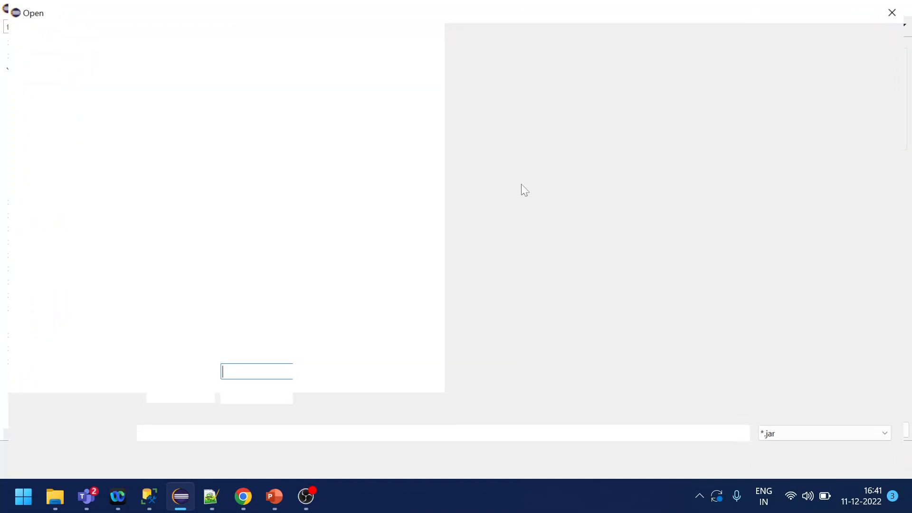
pyautogui.click(181, 248)
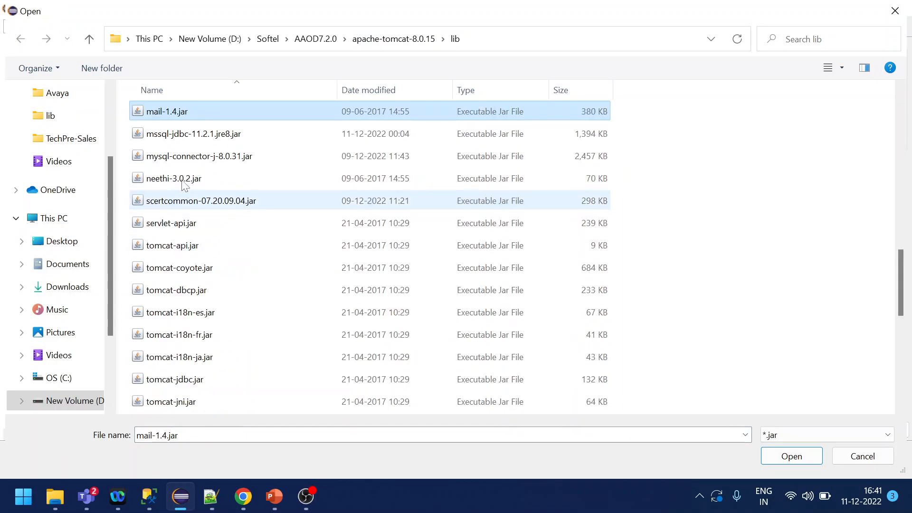
pyautogui.click(194, 133)
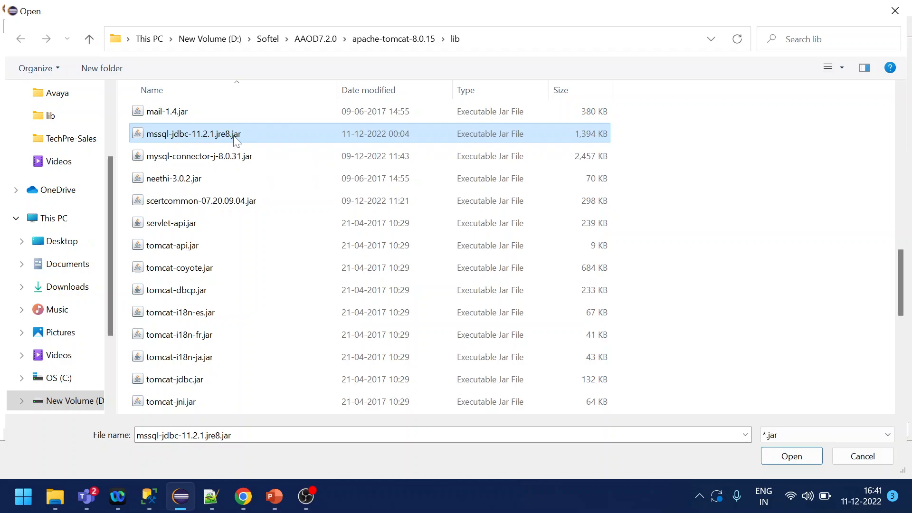
# Browse to the Avaya folder in File Explorer, then bring up the JDBC driver download page.
pyautogui.click(791, 455)
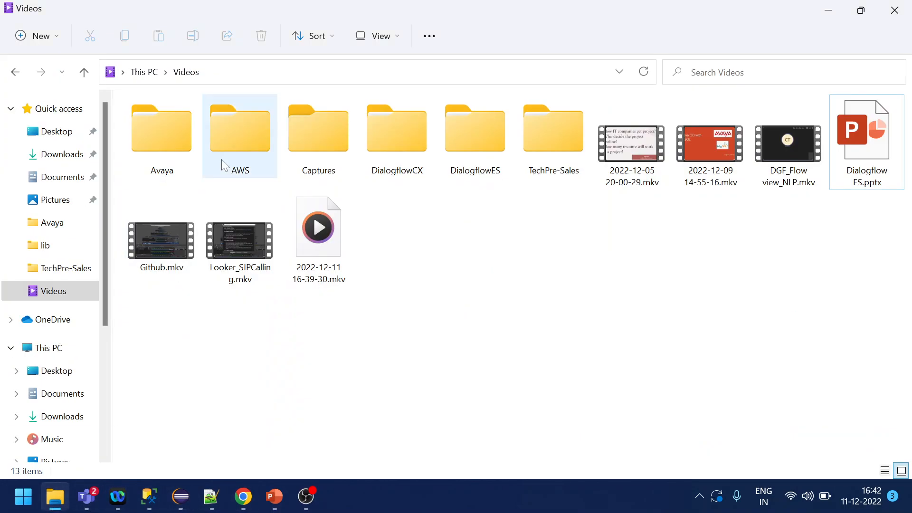
pyautogui.doubleClick(161, 128)
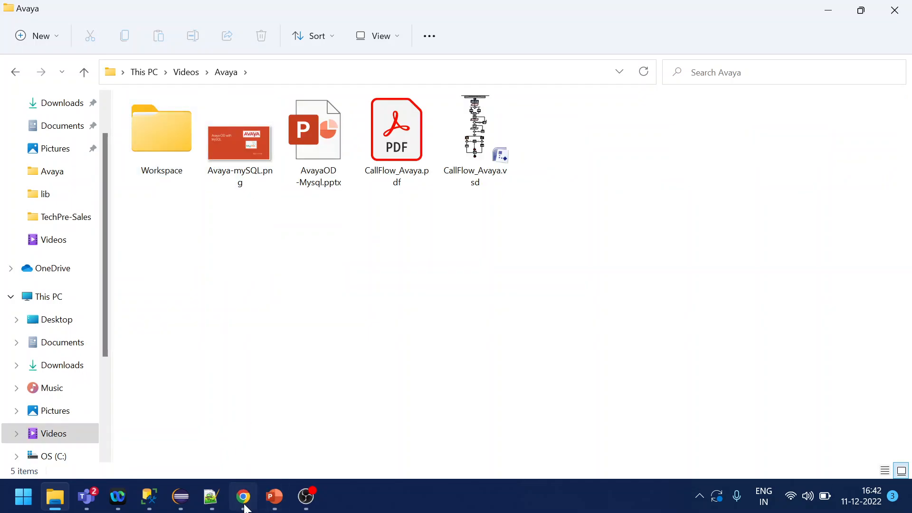
pyautogui.click(243, 497)
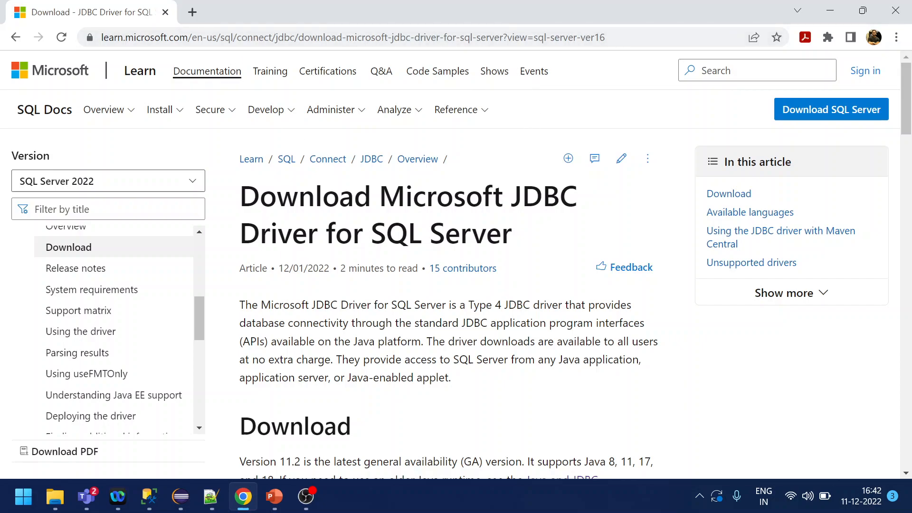
# Scroll to the JDBC Driver 11.2 Download section, then return to the Avaya folder in File Explorer.
pyautogui.scroll(-3)
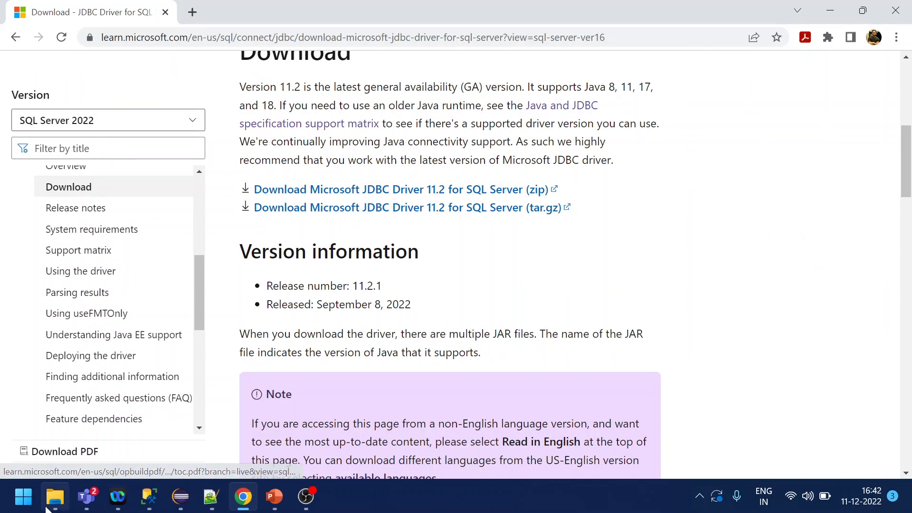
pyautogui.click(55, 497)
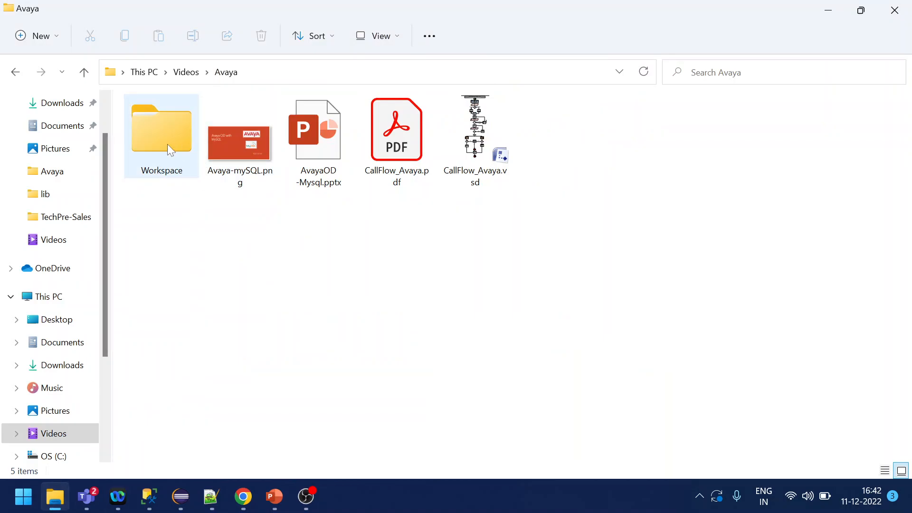
# Navigate Workspace > sqljdbc_11.2.1.0_enu > sqljdbc_11.2 > enu to the driver jars.
pyautogui.doubleClick(161, 129)
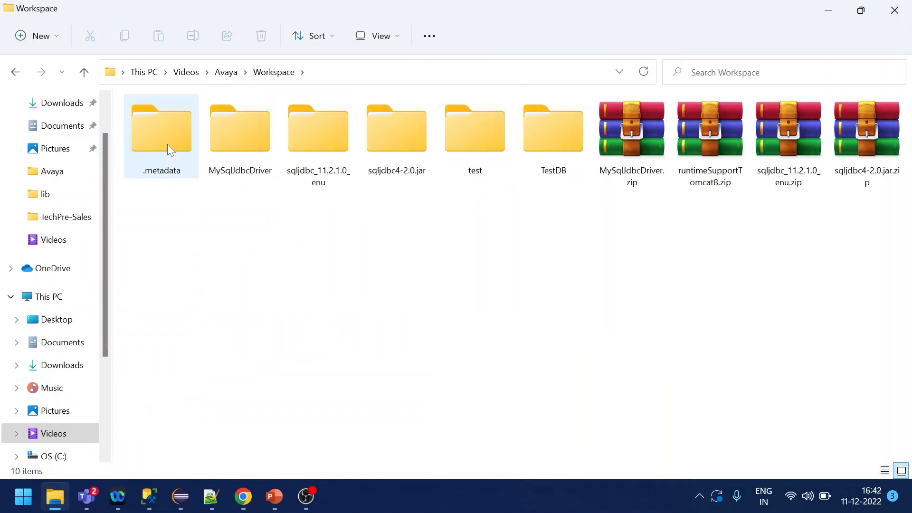
pyautogui.click(396, 129)
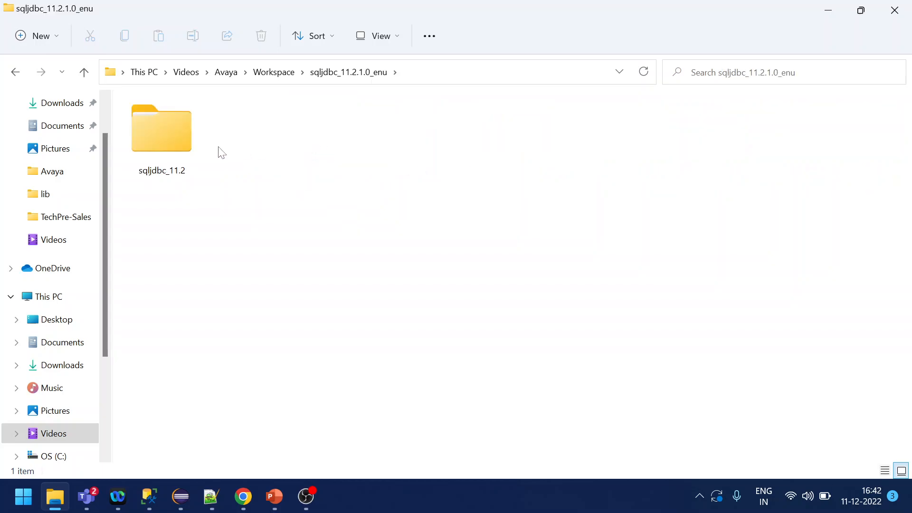
pyautogui.doubleClick(161, 128)
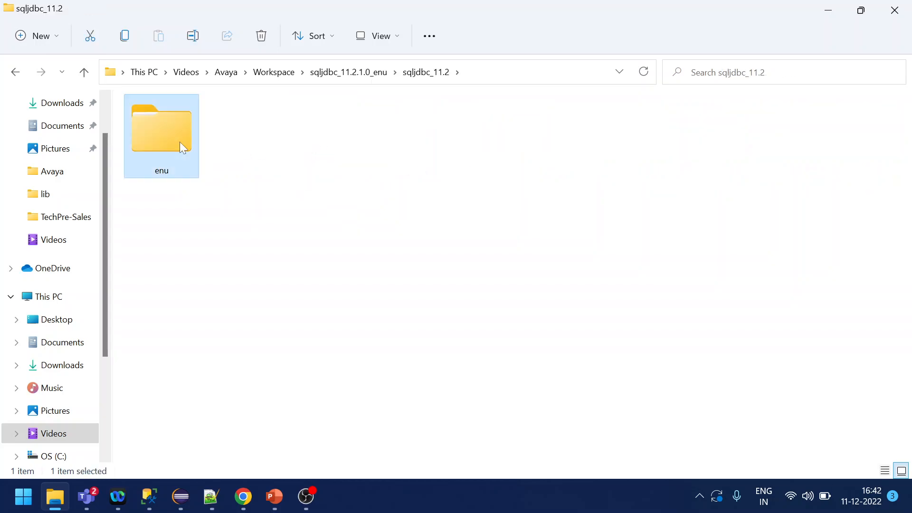
pyautogui.doubleClick(161, 130)
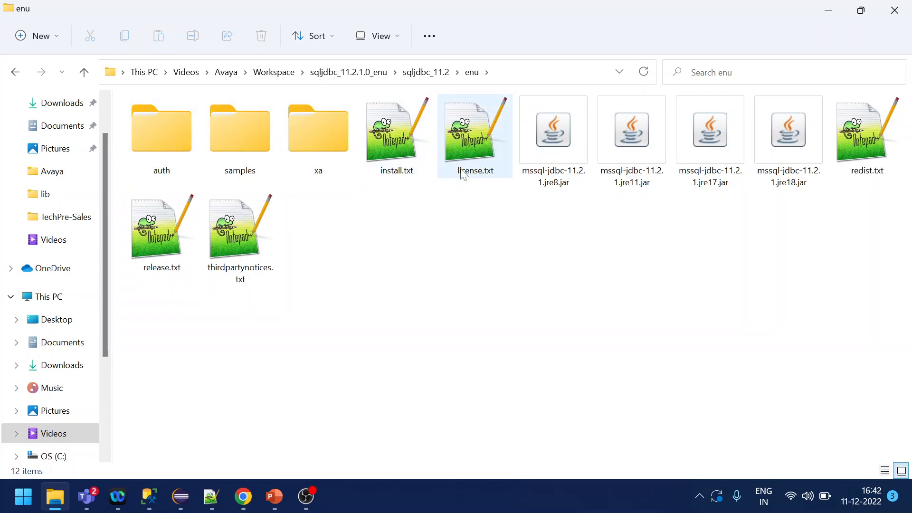
# Pick mssql-jdbc-11.2.1.jre8.jar over the jre17 jar, then return to TestDB in Eclipse.
pyautogui.click(631, 129)
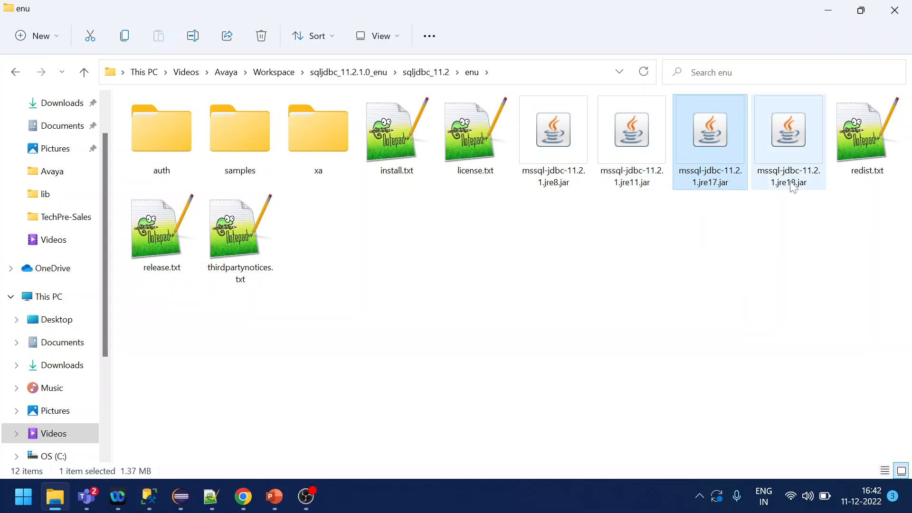
pyautogui.moveTo(789, 186)
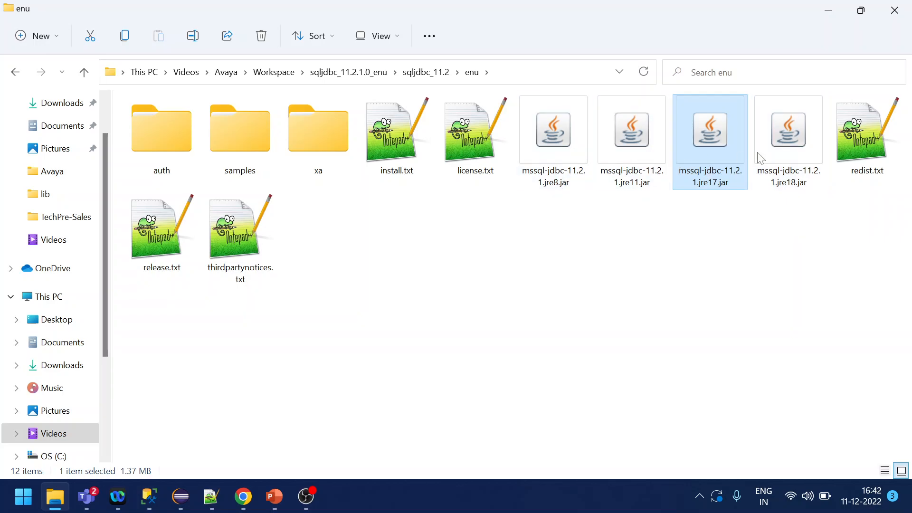
pyautogui.click(552, 130)
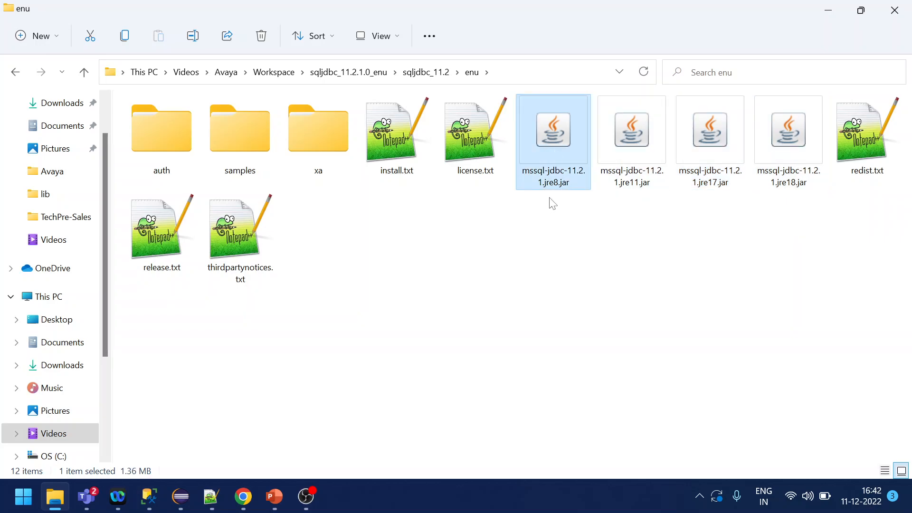
pyautogui.moveTo(302, 445)
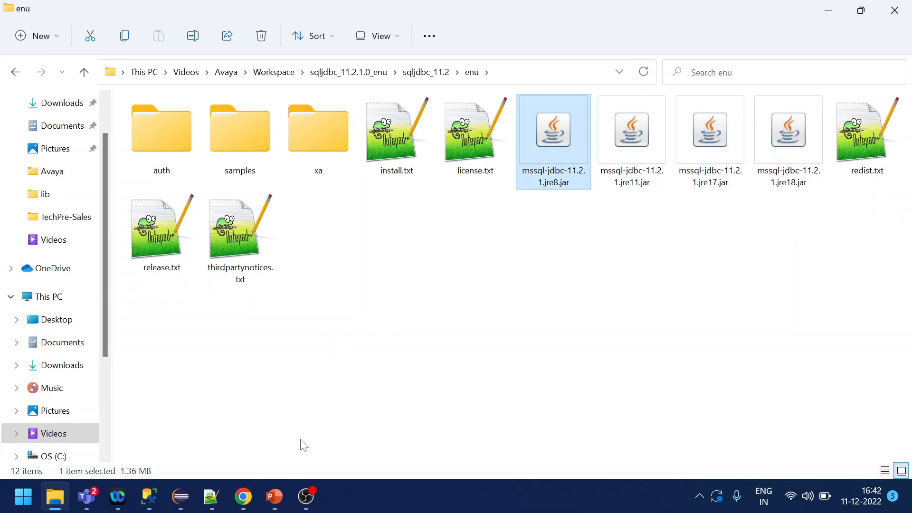
pyautogui.moveTo(213, 468)
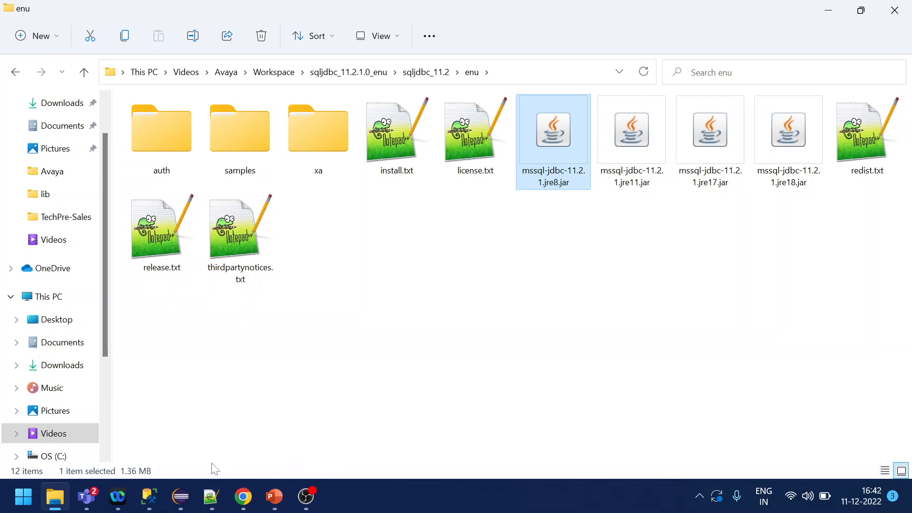
pyautogui.click(181, 497)
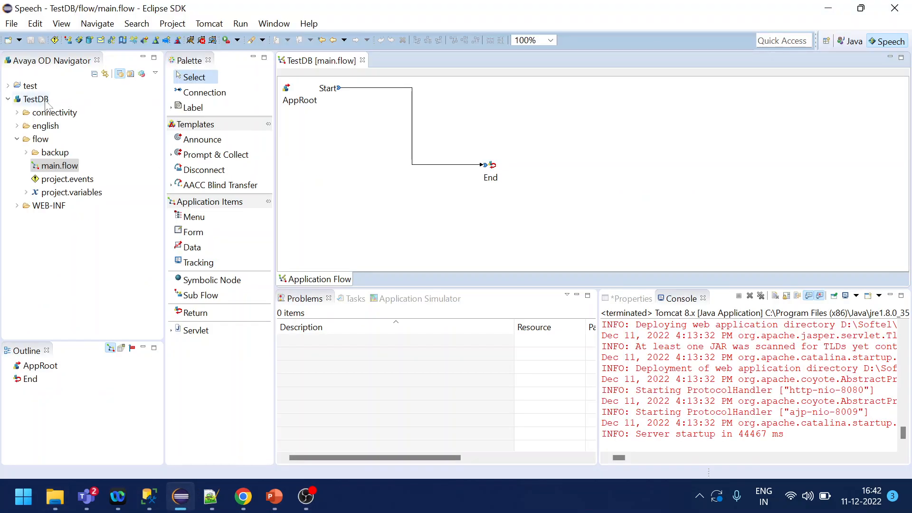
# Open TestDB's Properties and confirm the Java Build Path libraries include the mssql-jdbc jar.
pyautogui.rightClick(34, 99)
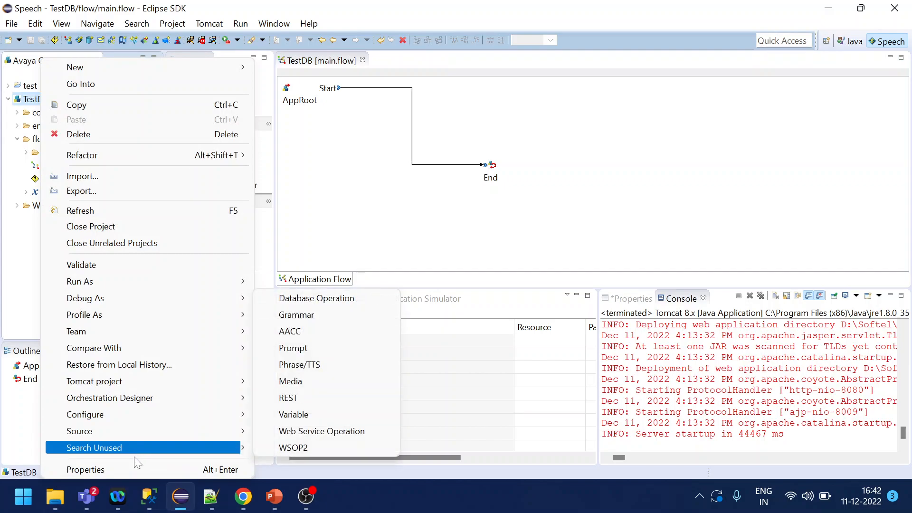
pyautogui.click(86, 469)
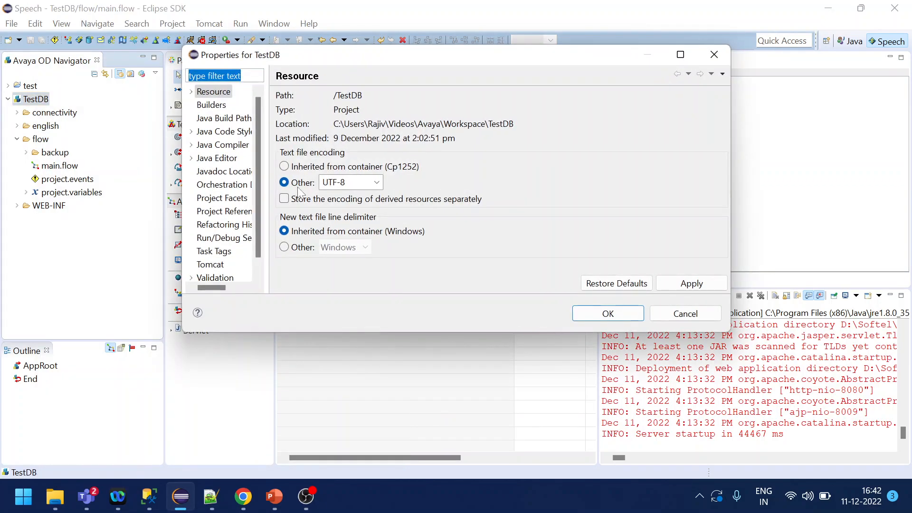
pyautogui.click(223, 117)
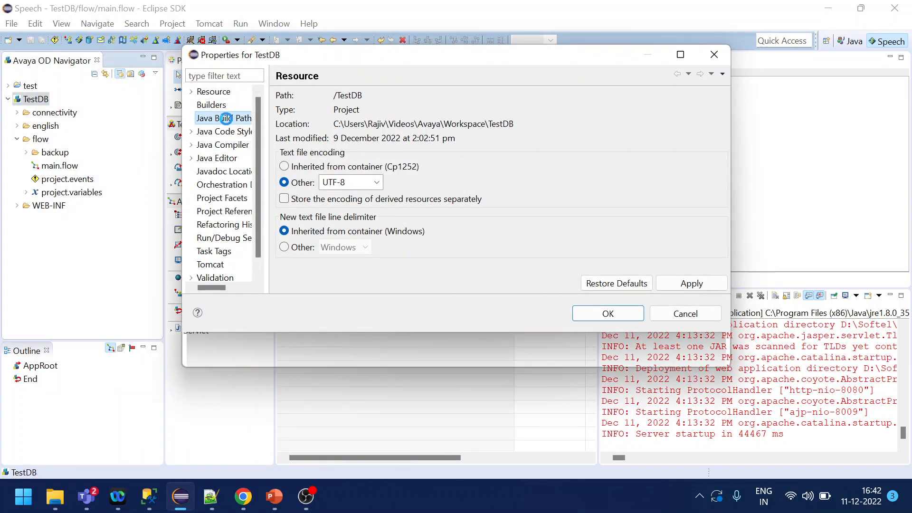
pyautogui.click(223, 117)
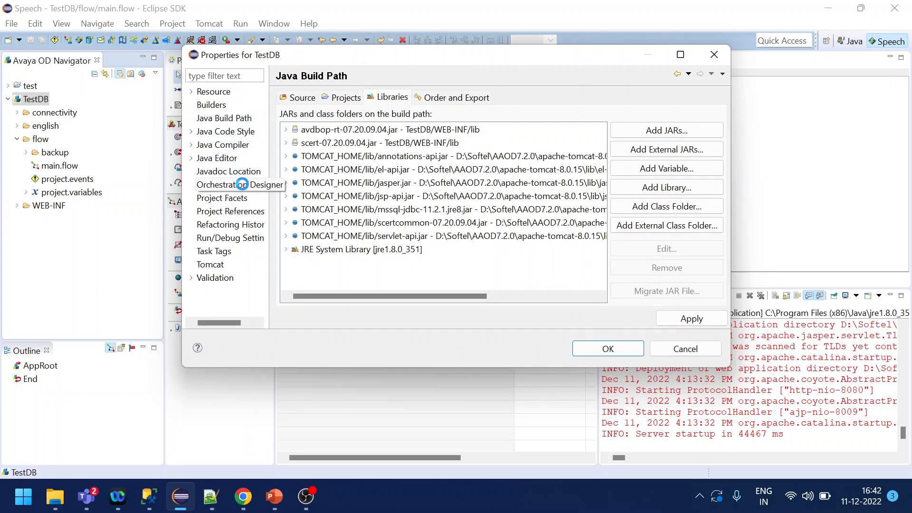
# Under Pluggable Connectors > Database remove msql and start a new data source named mssql, then show the slides.
pyautogui.click(230, 184)
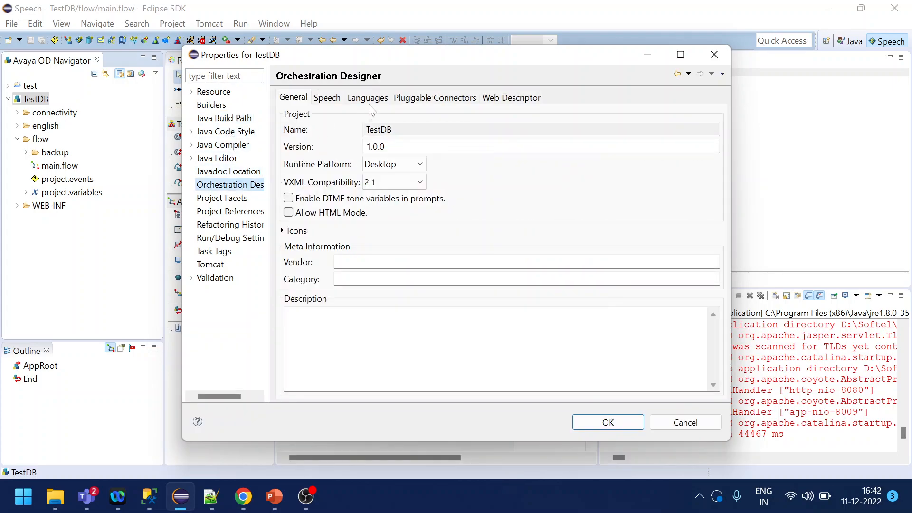
pyautogui.click(434, 97)
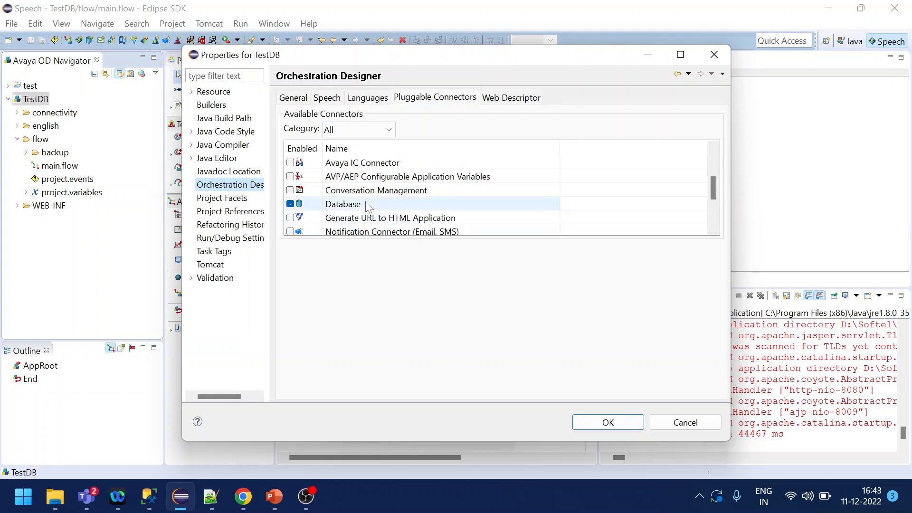
pyautogui.click(342, 204)
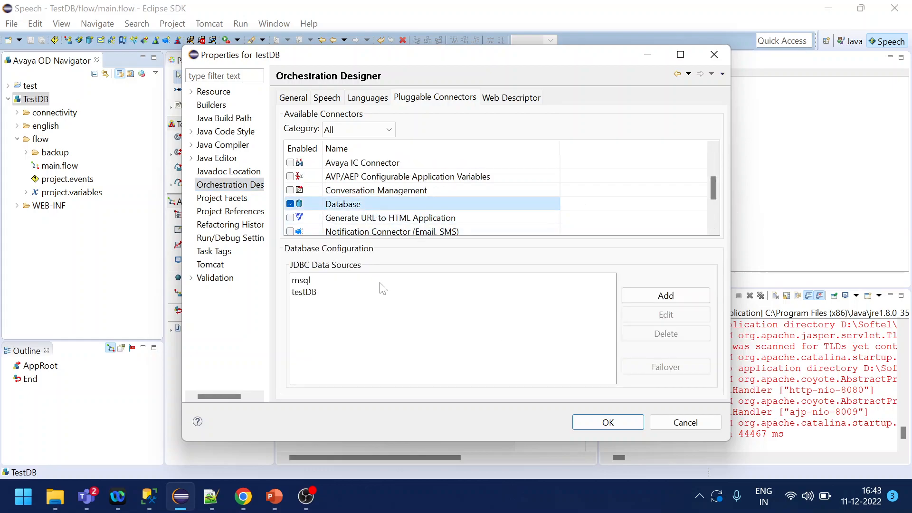
pyautogui.click(665, 333)
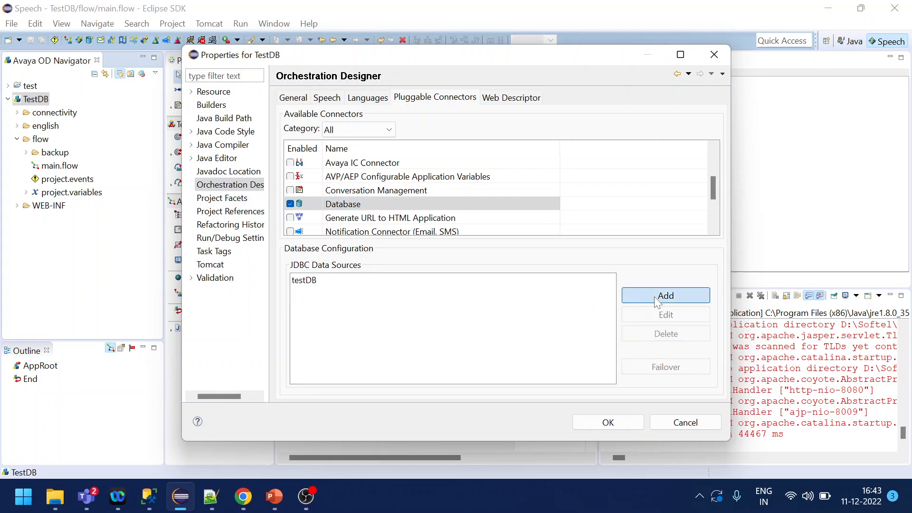
pyautogui.click(665, 296)
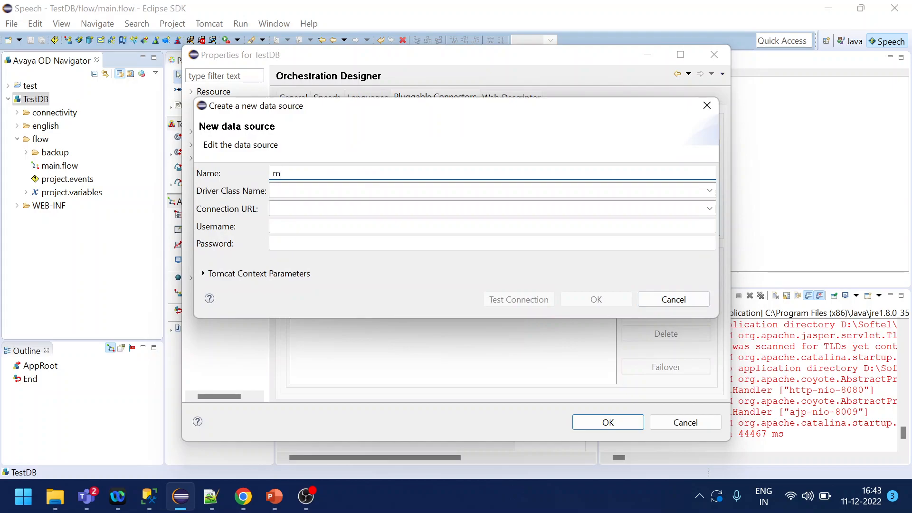
pyautogui.write('ssql')
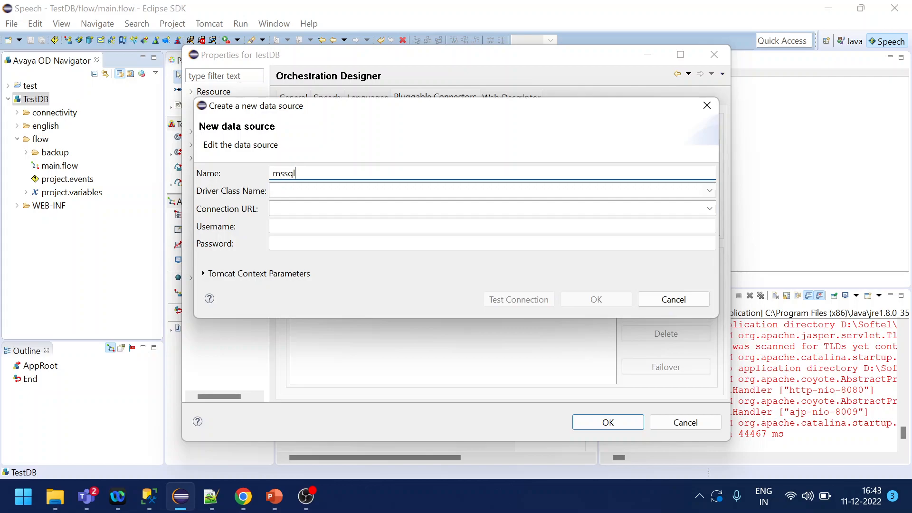
pyautogui.click(274, 497)
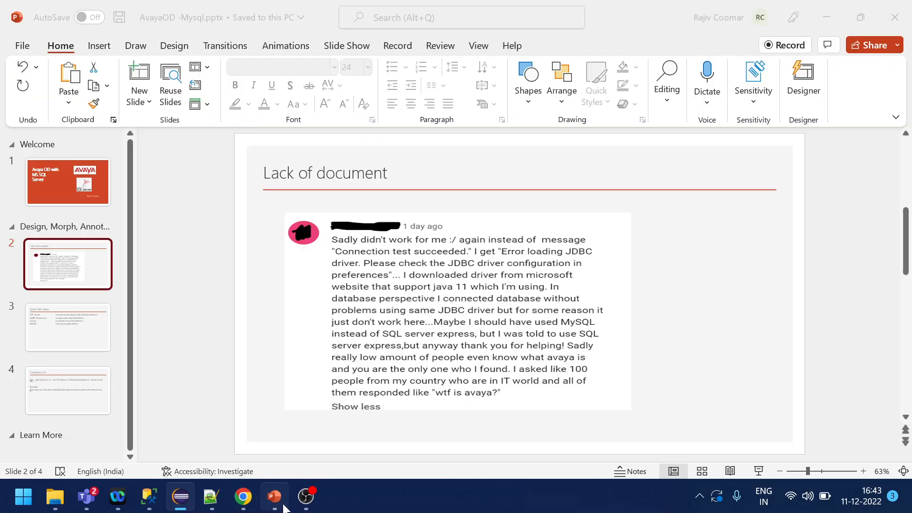
# Review the SQL Server driver class line and the example URL's localhost, 1433 and trustServerCertificate parts.
pyautogui.click(68, 326)
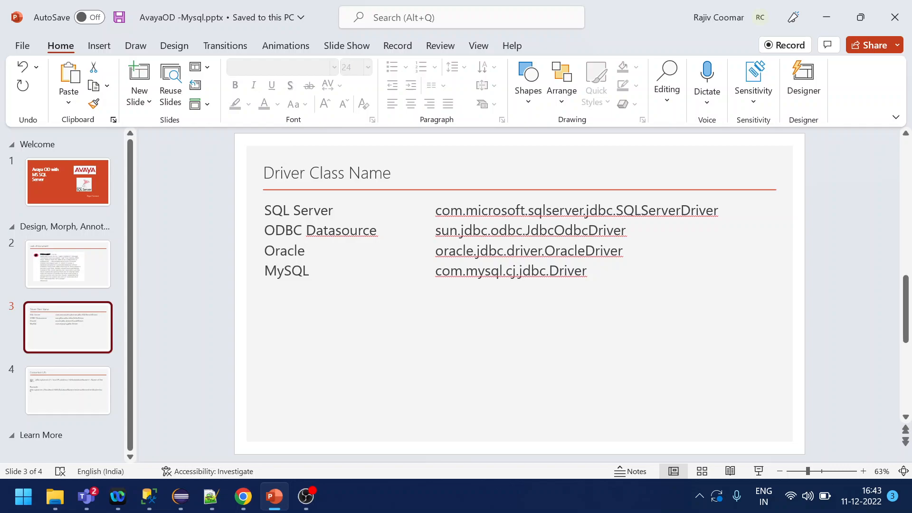
pyautogui.tripleClick(576, 210)
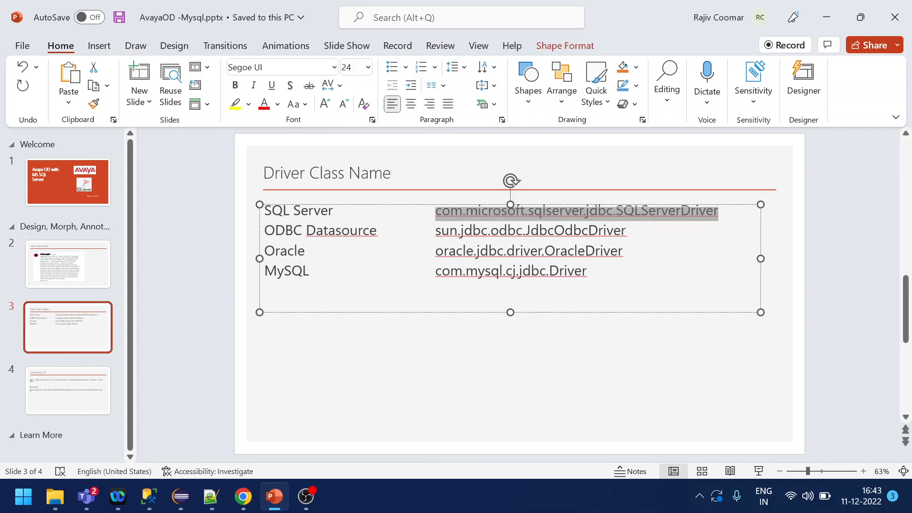
pyautogui.moveTo(547, 226)
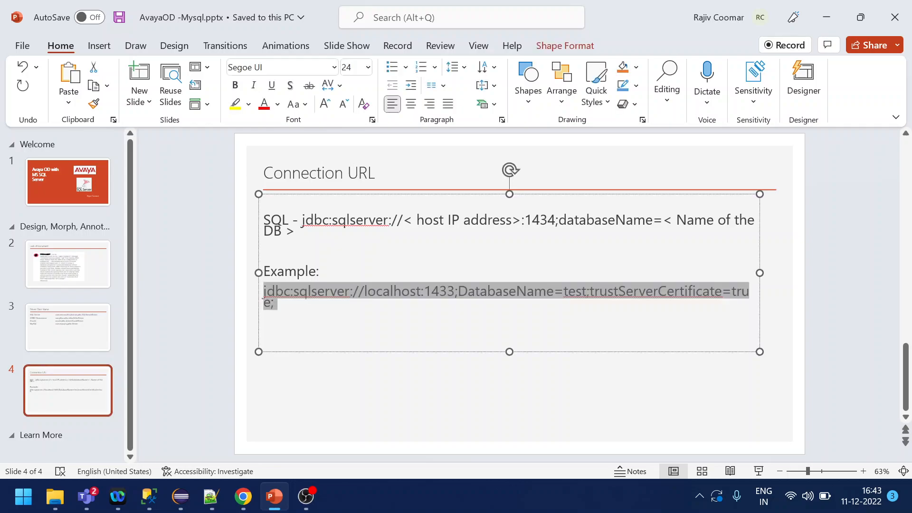
pyautogui.moveTo(391, 334)
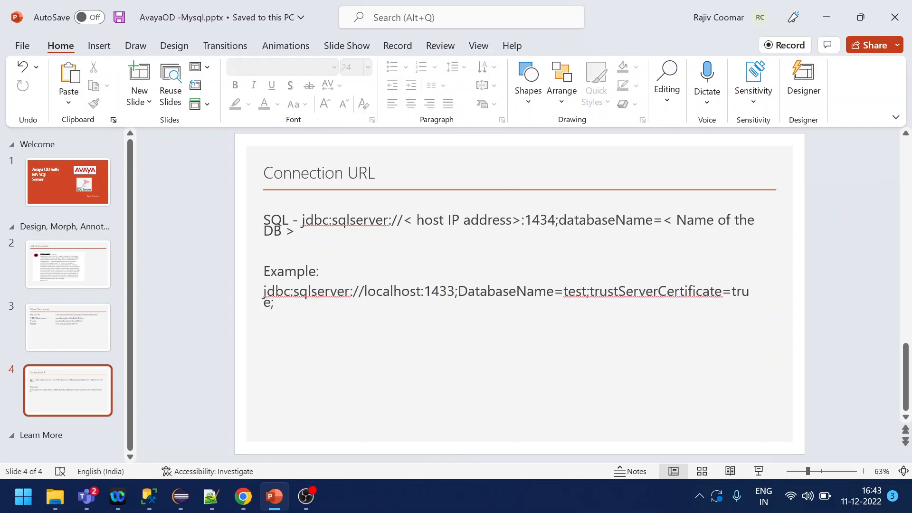
pyautogui.doubleClick(653, 290)
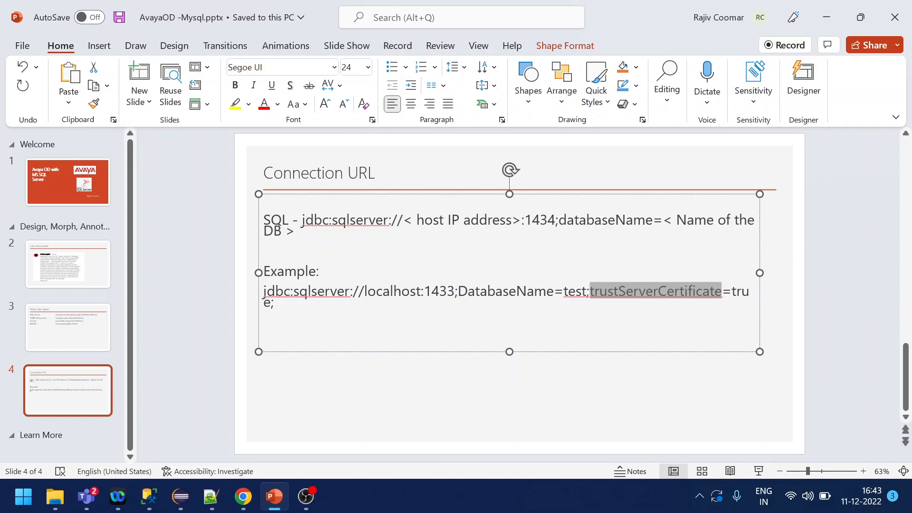
pyautogui.doubleClick(391, 291)
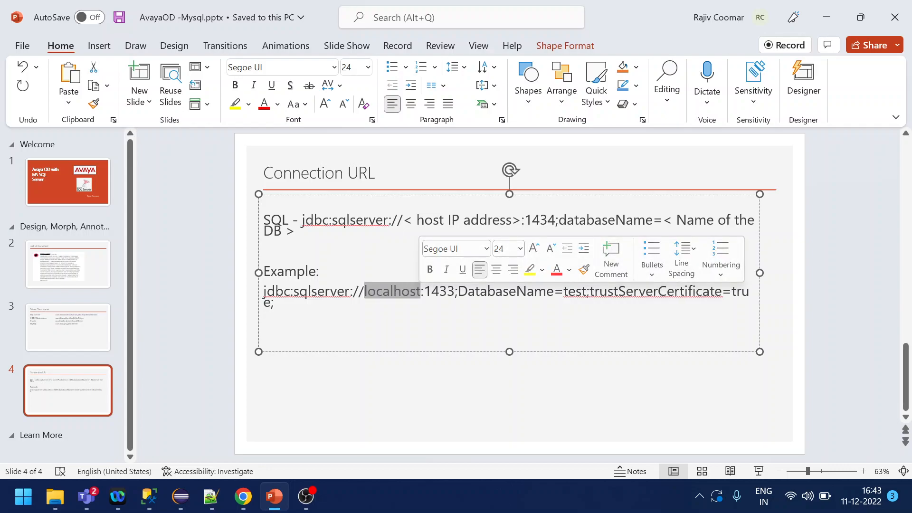
pyautogui.click(439, 290)
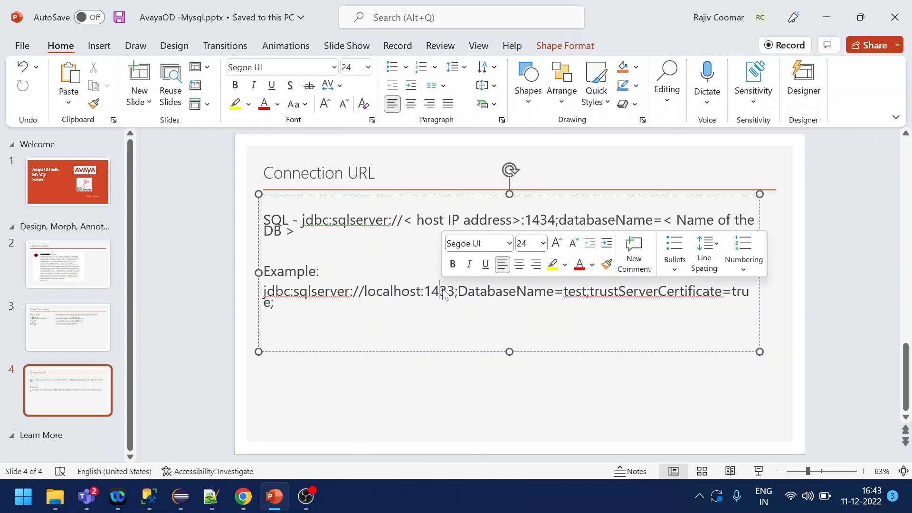
pyautogui.doubleClick(439, 291)
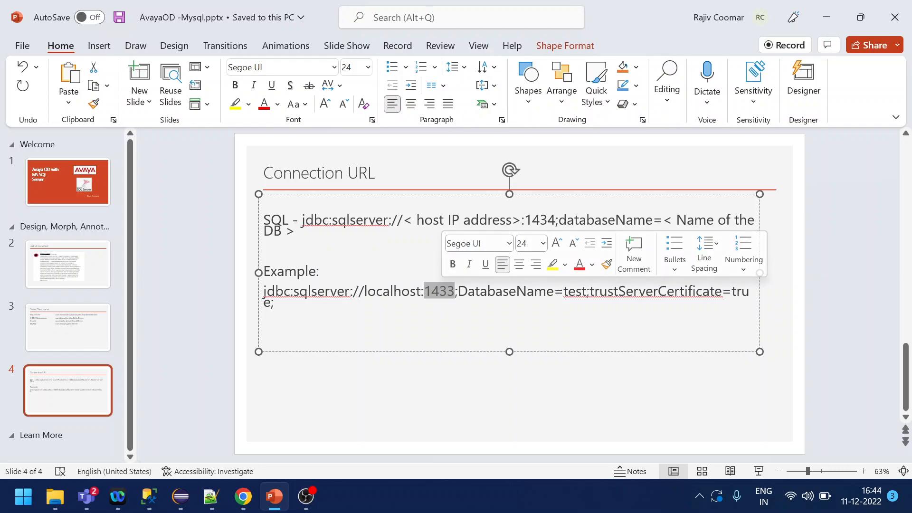
pyautogui.moveTo(458, 304)
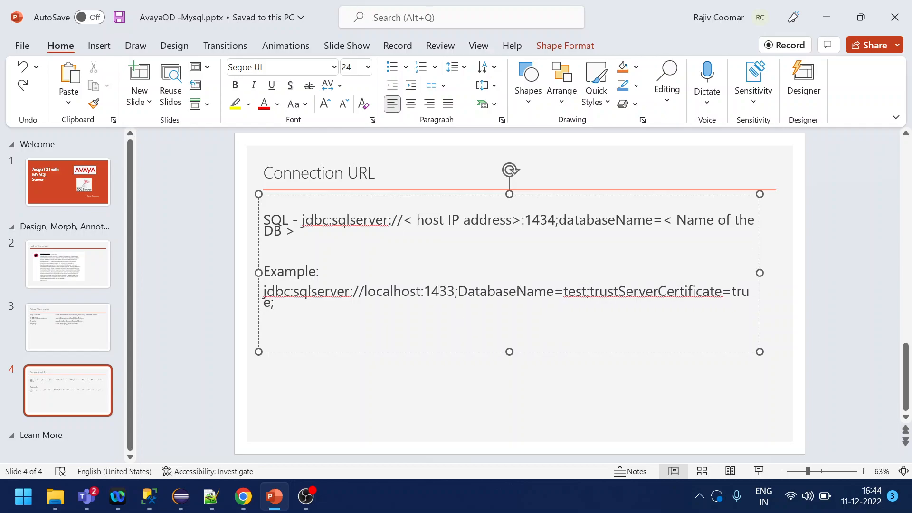
# Select and copy the whole jdbc:sqlserver example connection URL, then return to the data source form.
pyautogui.doubleClick(440, 291)
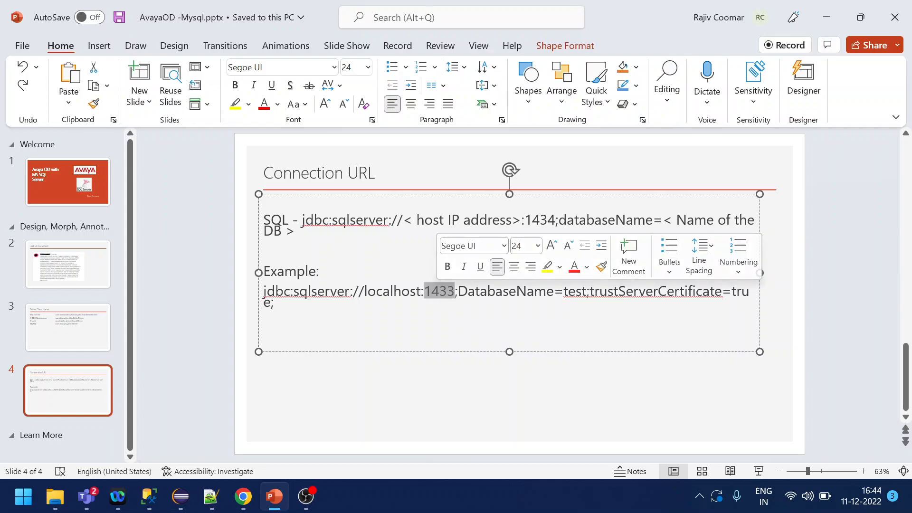
pyautogui.click(282, 324)
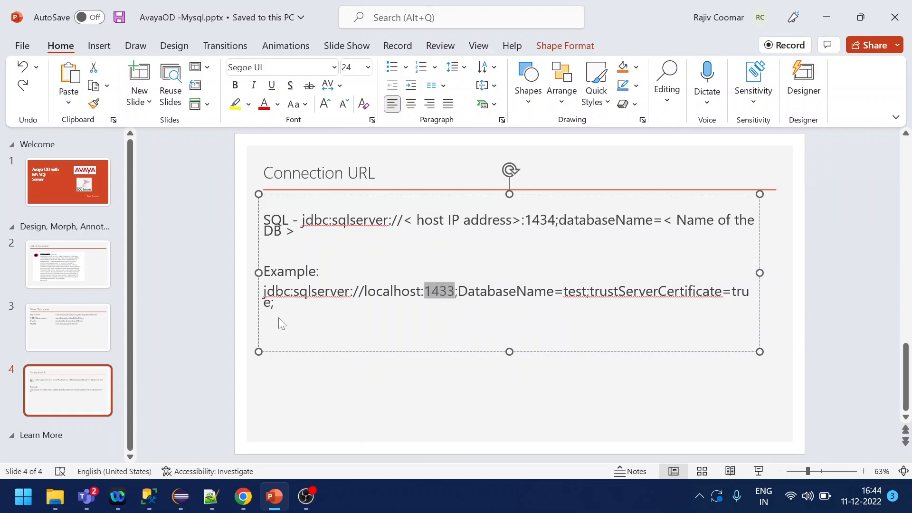
pyautogui.tripleClick(506, 290)
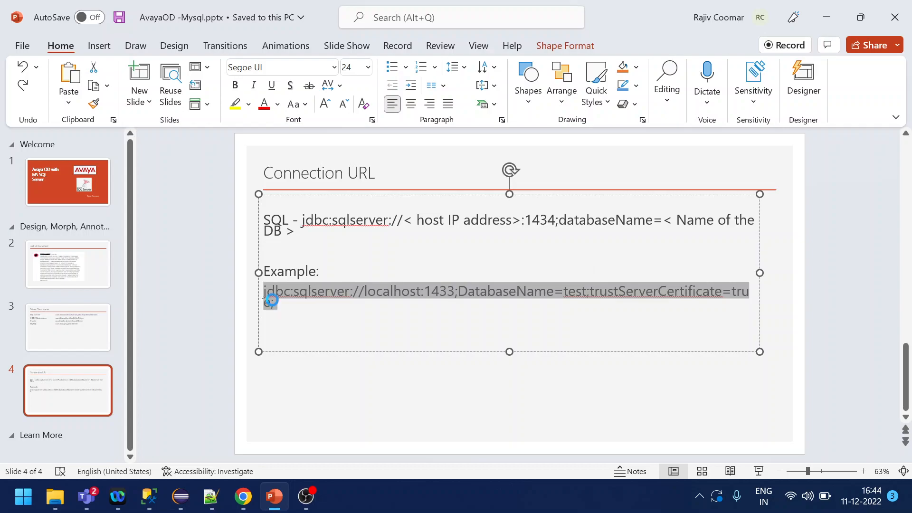
pyautogui.click(181, 497)
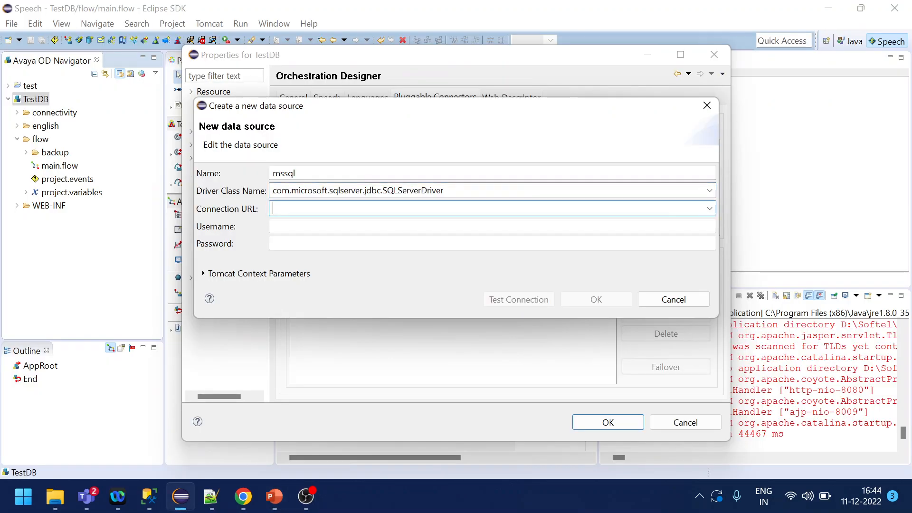
# Enter username sa and the password, pass Test Connection, and save the mssql data source.
pyautogui.write('sa')
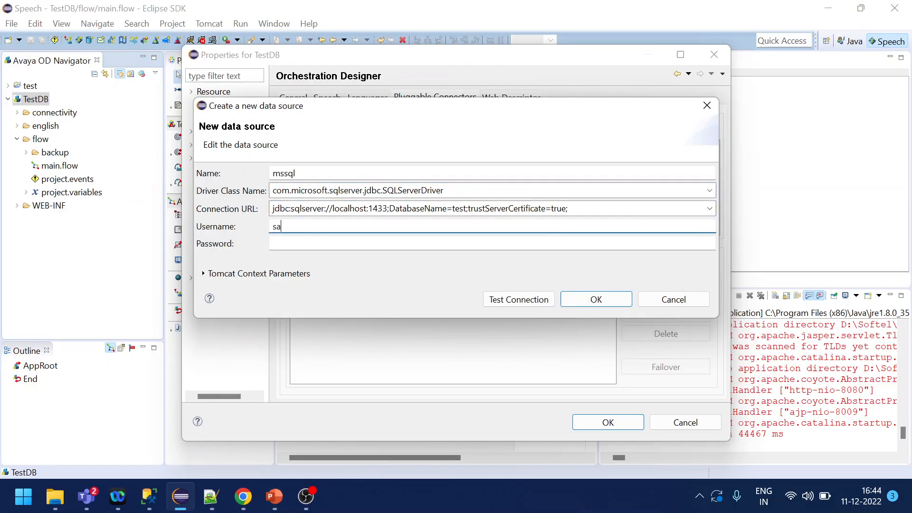
pyautogui.click(492, 244)
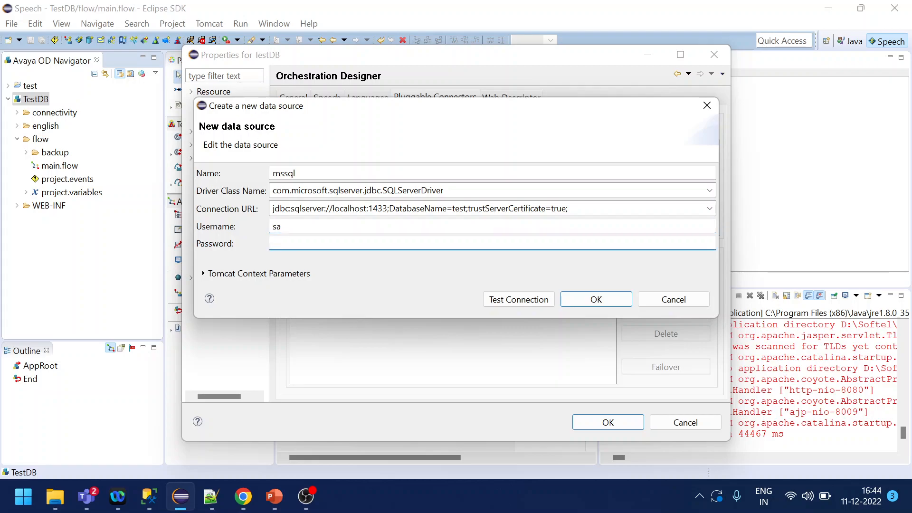
pyautogui.write('••')
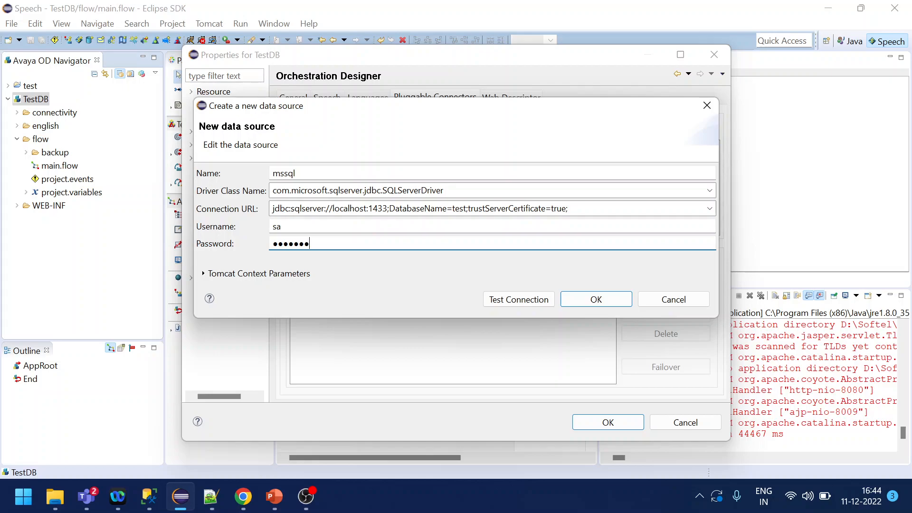
pyautogui.write('•')
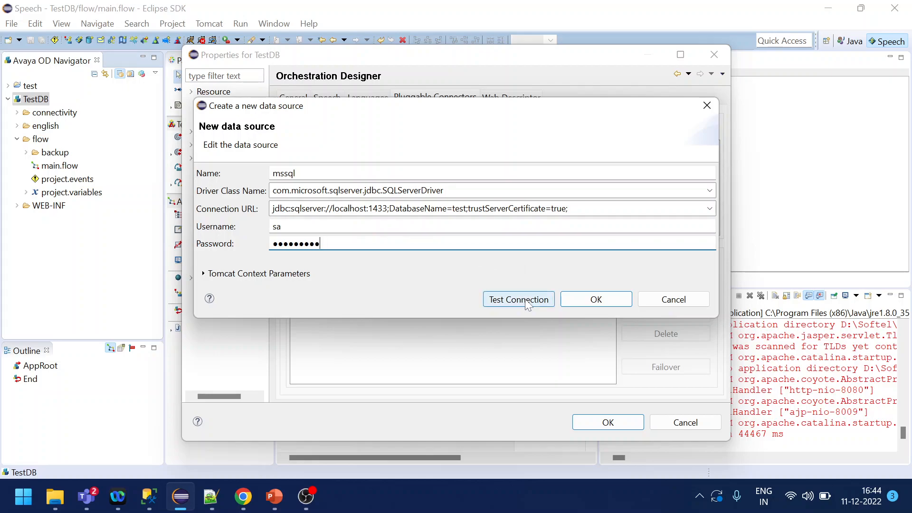
pyautogui.click(517, 299)
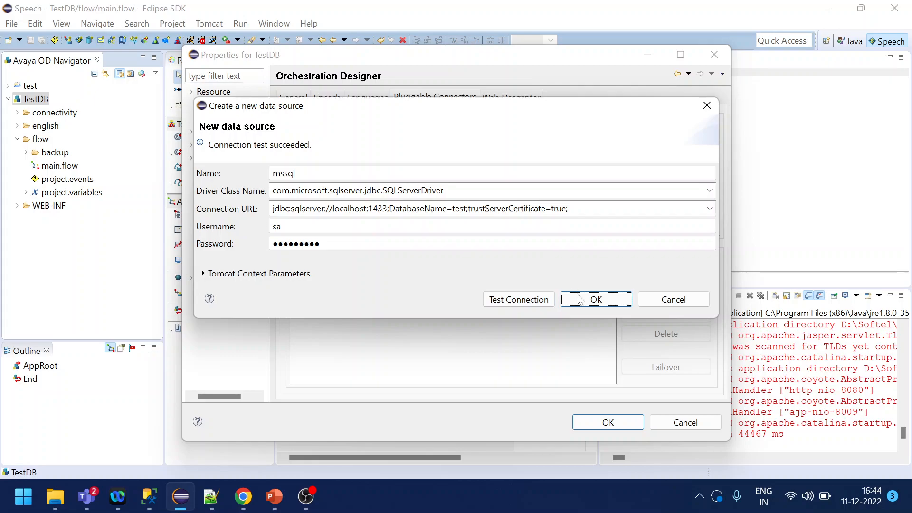
pyautogui.click(595, 299)
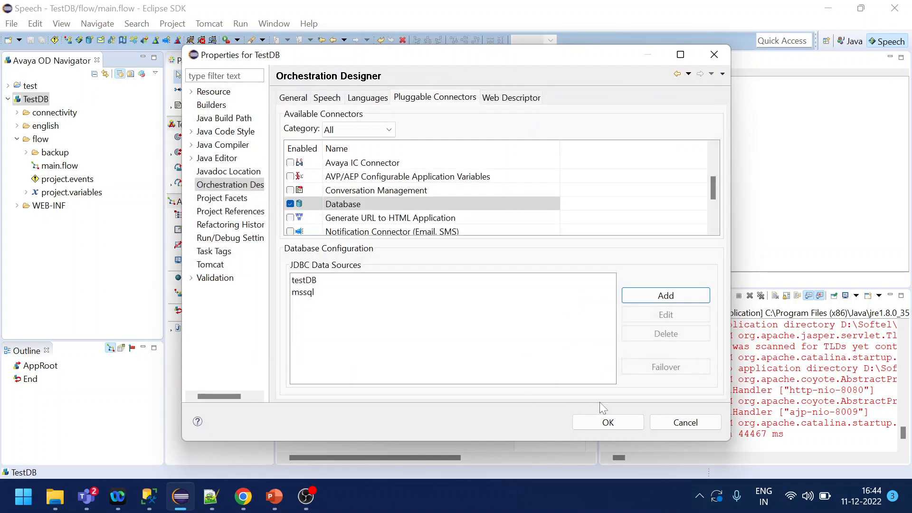
pyautogui.click(607, 422)
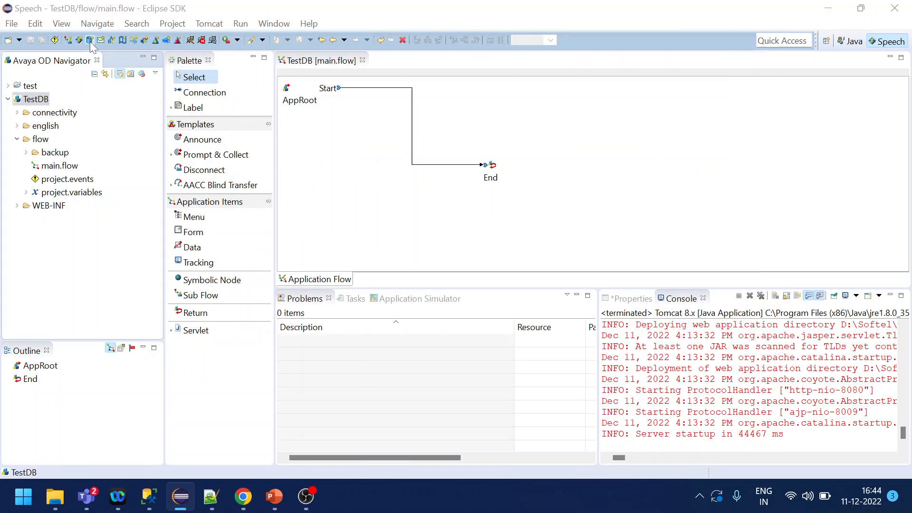
# Start a new database operation on mssql as a Query named GetCity.
pyautogui.click(677, 231)
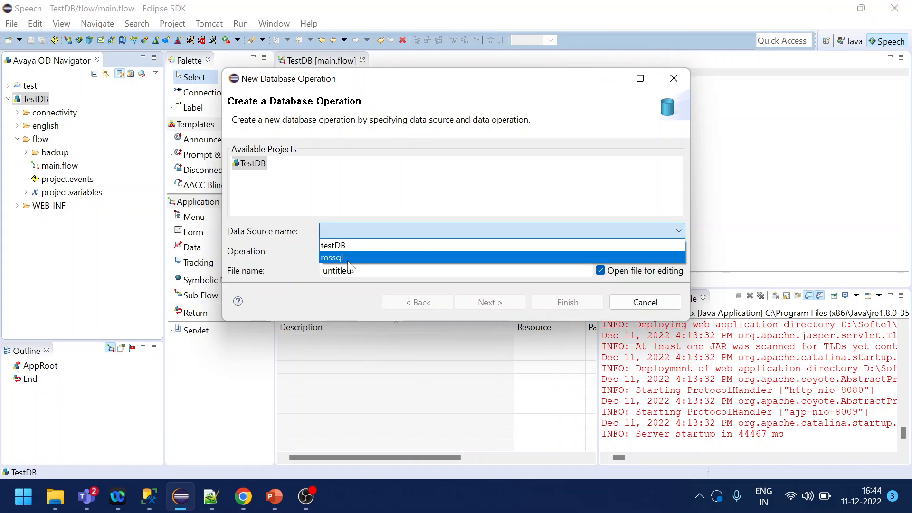
pyautogui.click(332, 258)
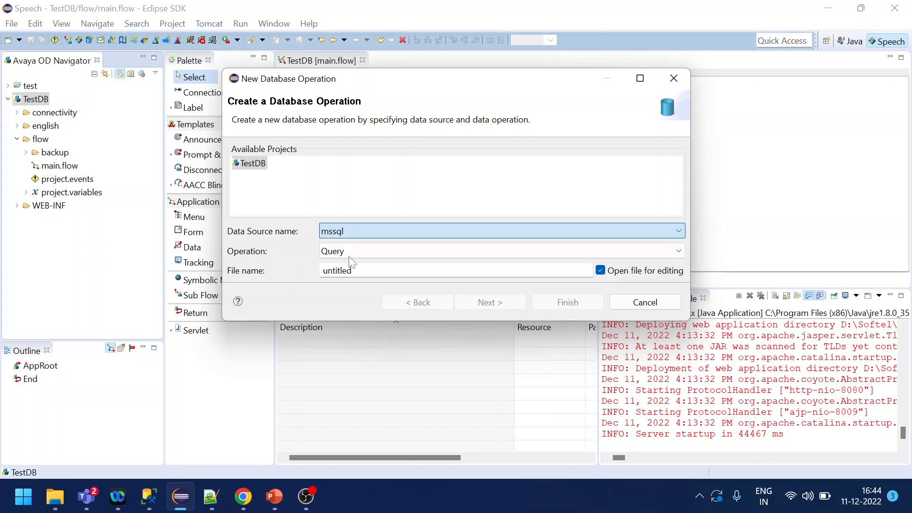
pyautogui.write('GetCity')
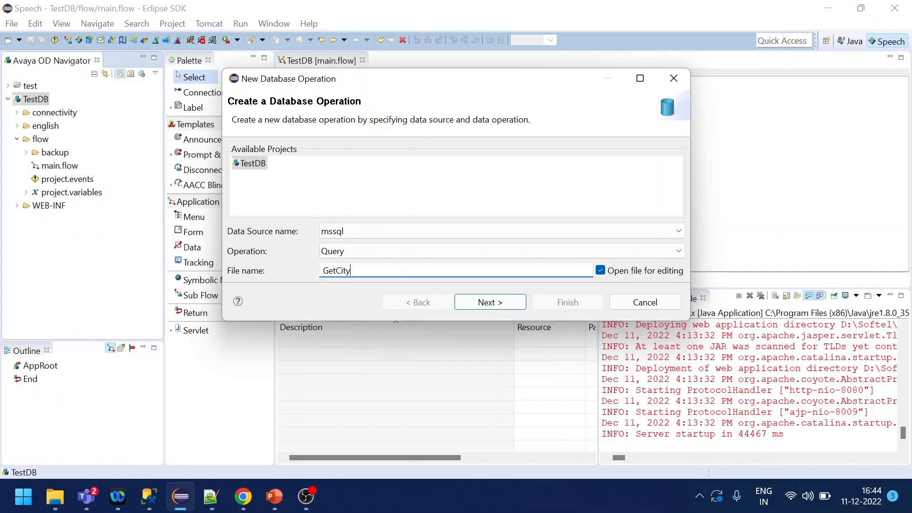
pyautogui.click(489, 302)
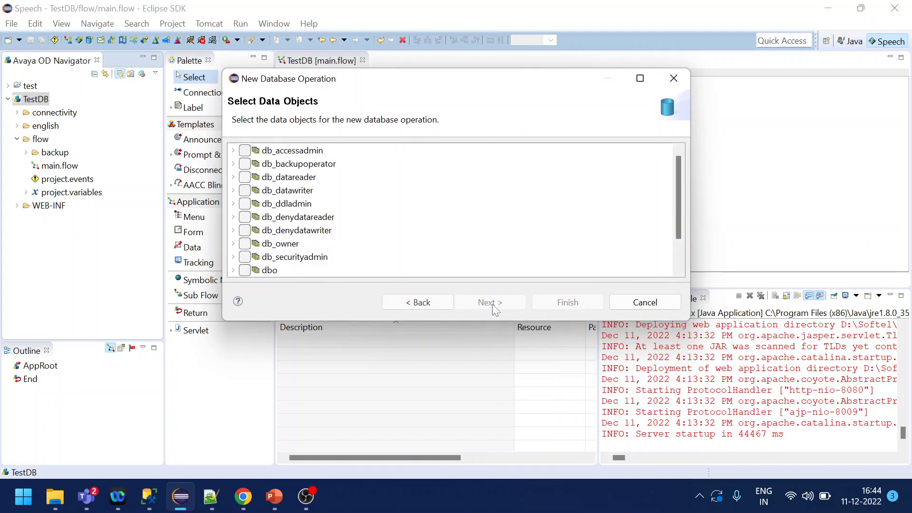
# Expand dbo and include the city table with its columns.
pyautogui.scroll(-3)
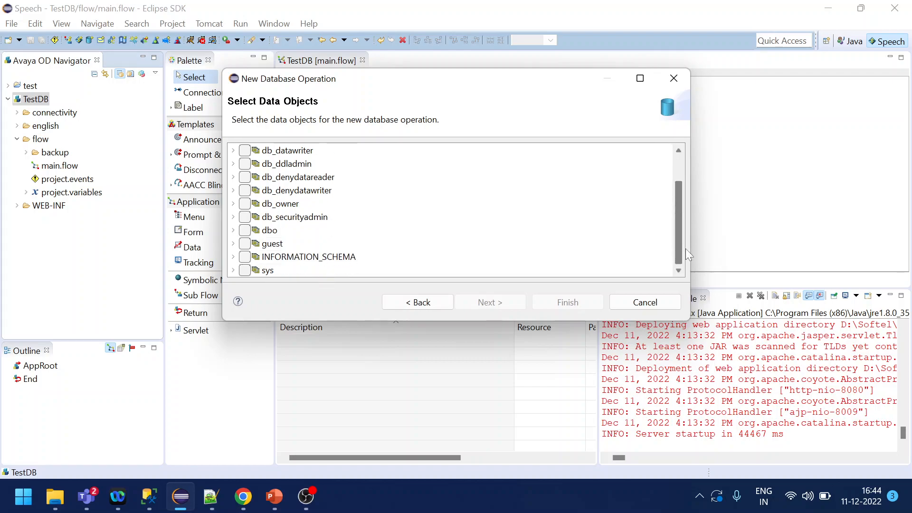
pyautogui.click(244, 230)
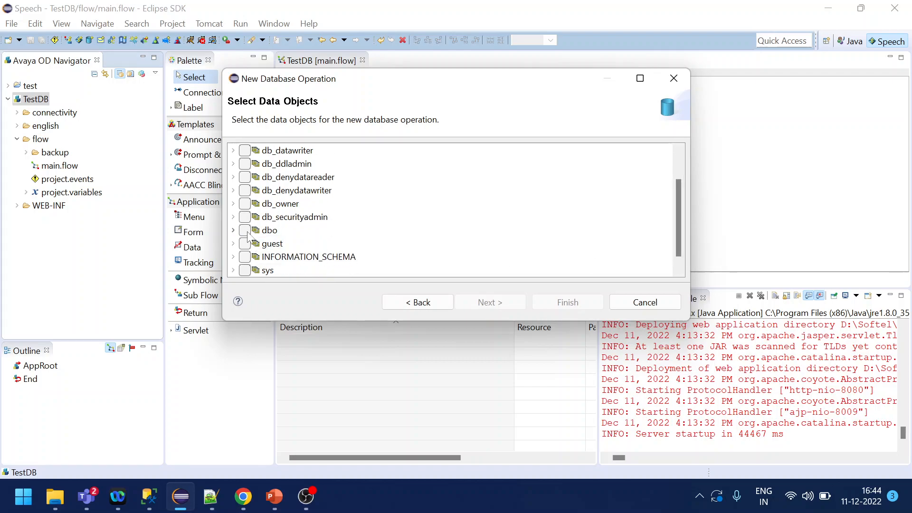
pyautogui.click(233, 230)
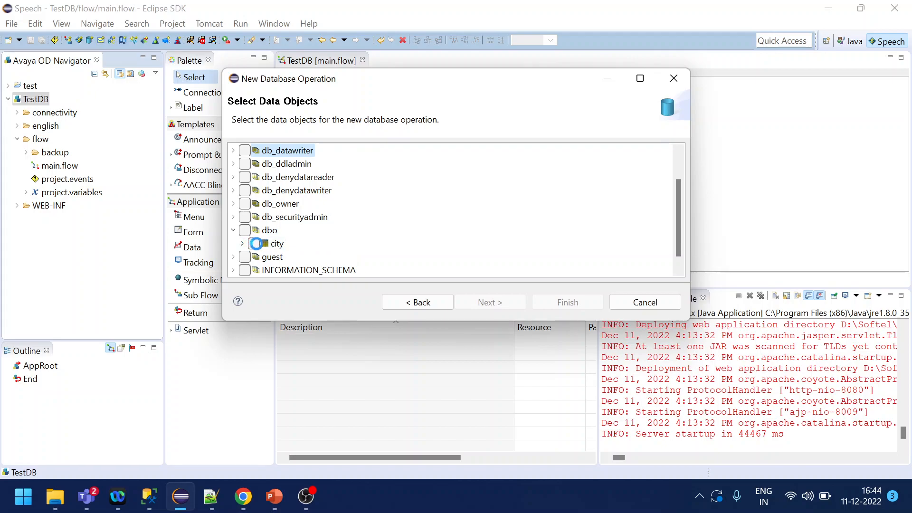
pyautogui.click(245, 243)
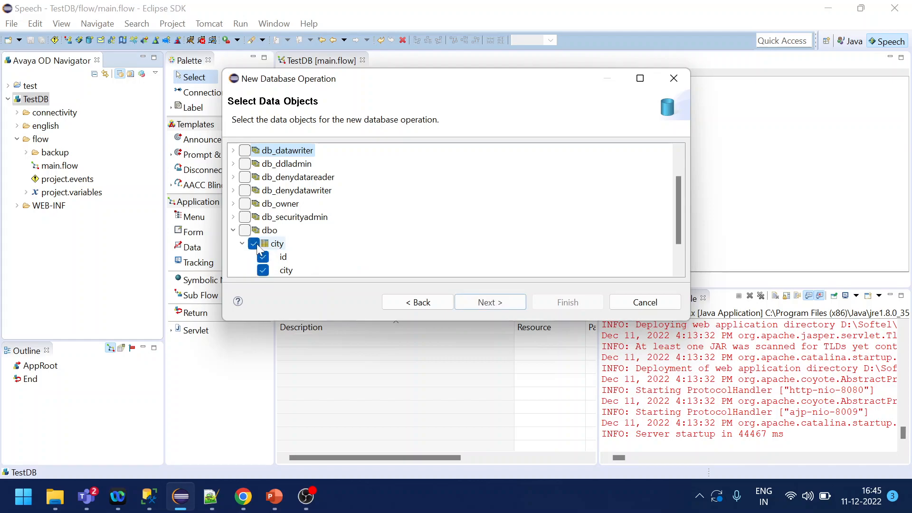
pyautogui.click(489, 302)
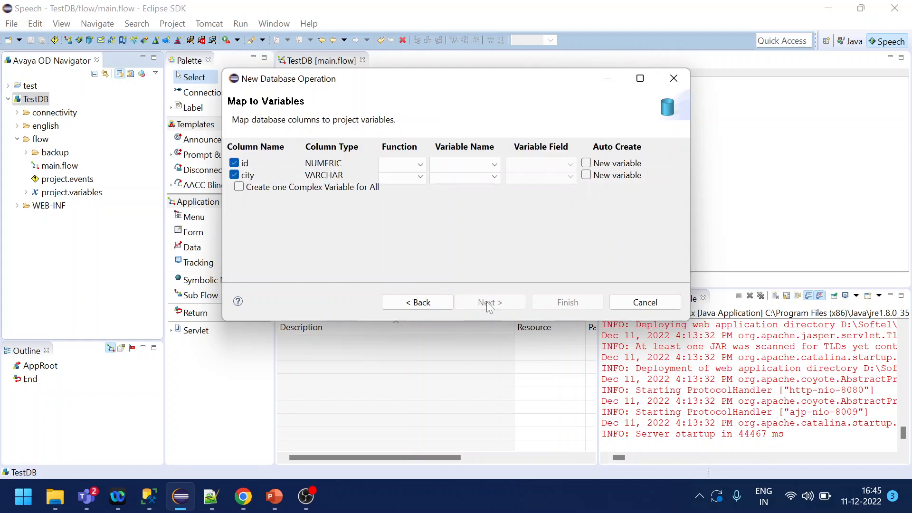
# Map id and city to new variables and finish creating GetCity.
pyautogui.click(586, 163)
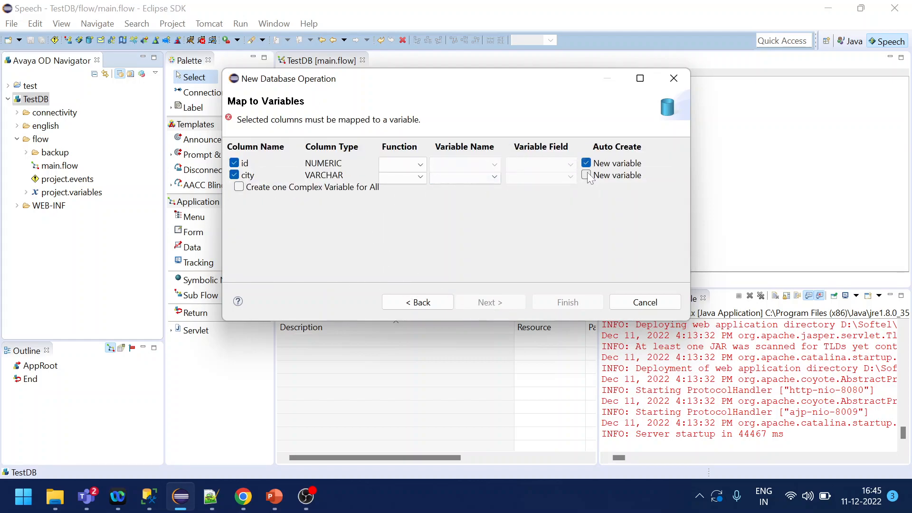
pyautogui.click(586, 175)
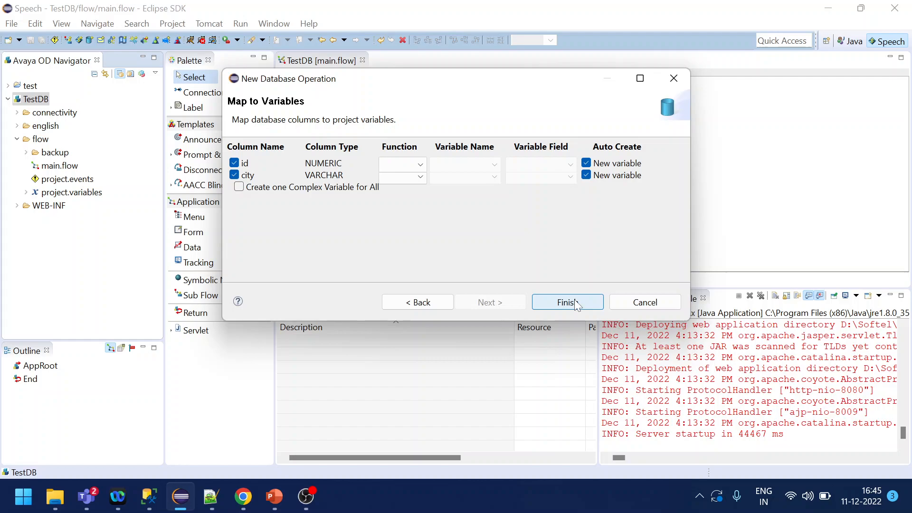
pyautogui.click(565, 302)
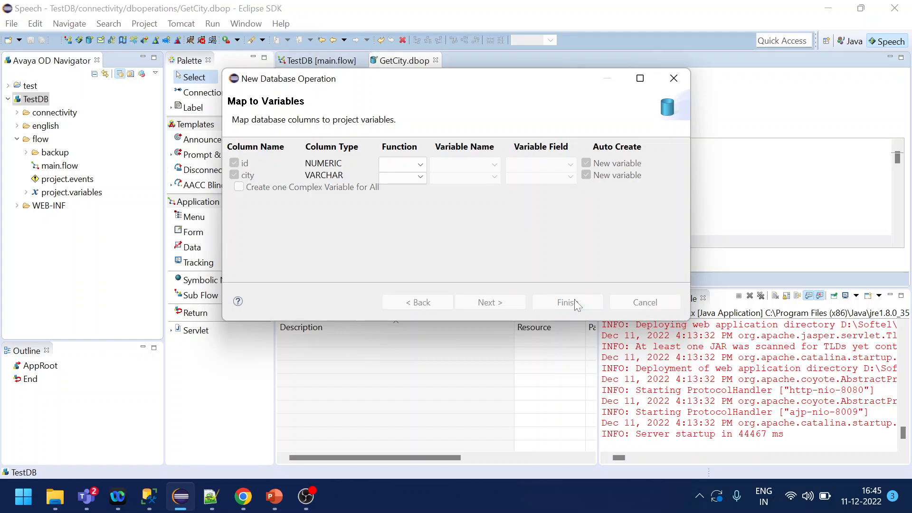
pyautogui.click(567, 302)
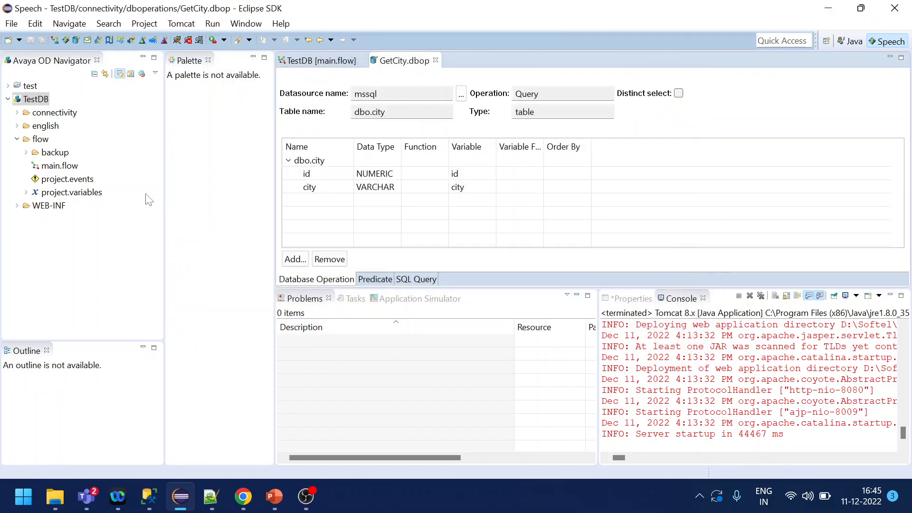
# Add a project variable named SetCityID, then bring up GetCity's Predicate page.
pyautogui.doubleClick(71, 192)
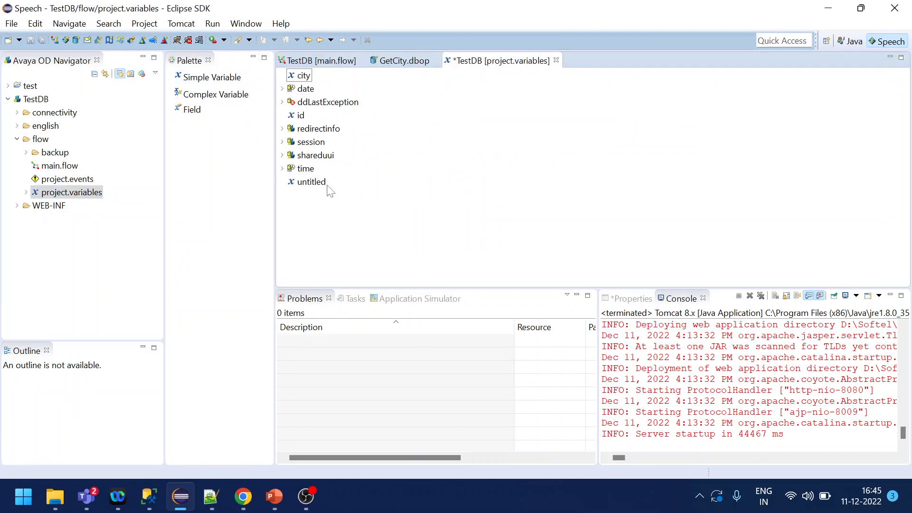
pyautogui.click(312, 181)
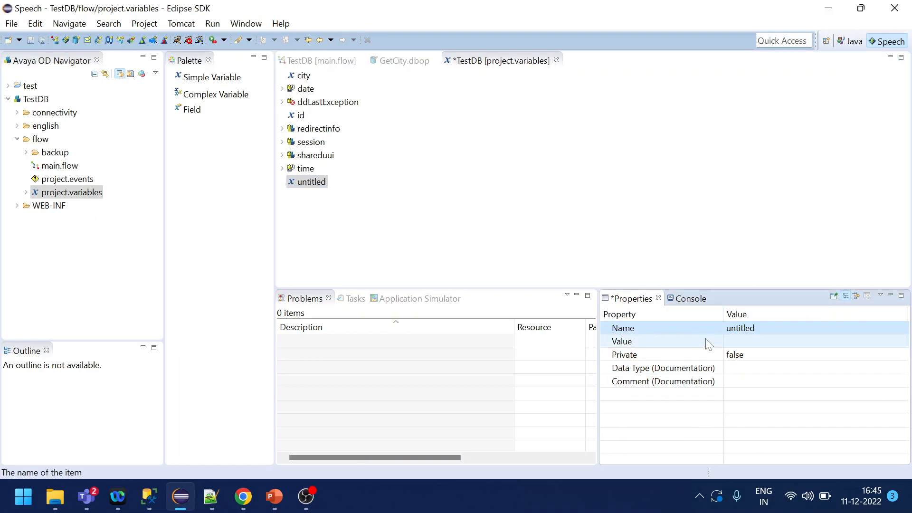
pyautogui.write('Set')
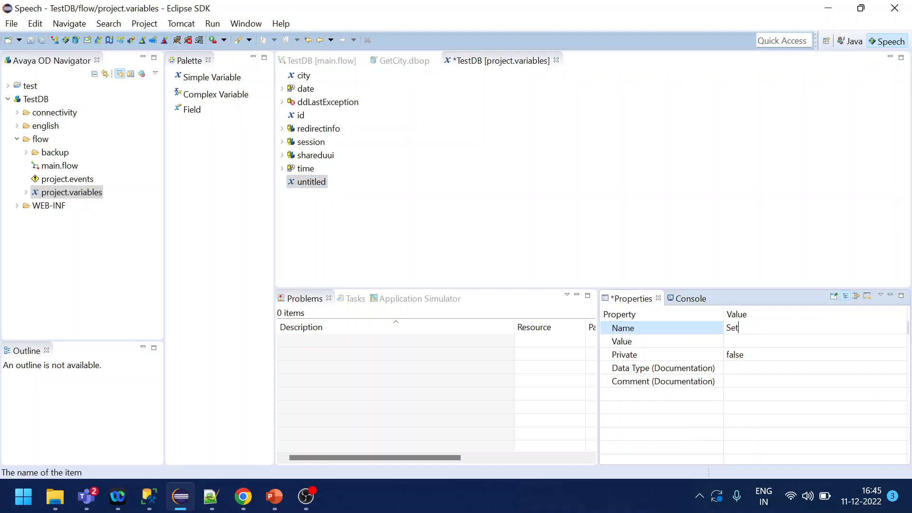
pyautogui.write('CityID')
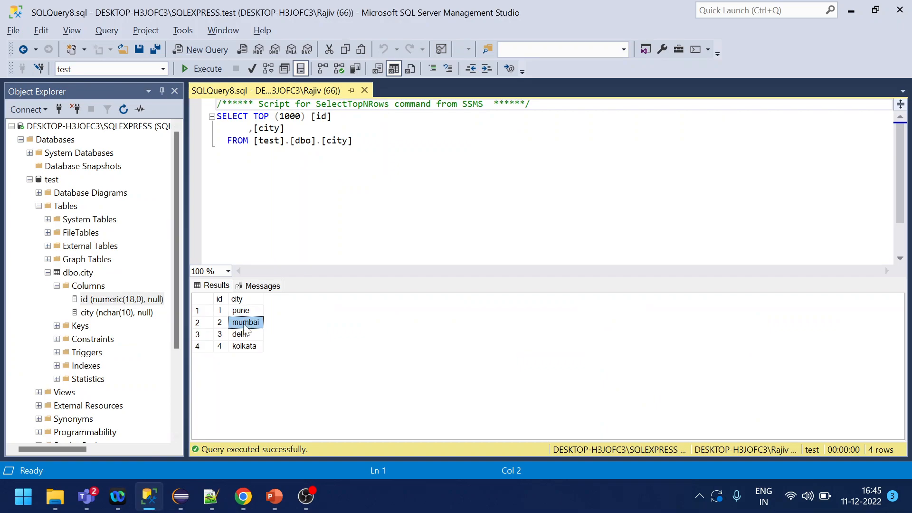
pyautogui.click(181, 497)
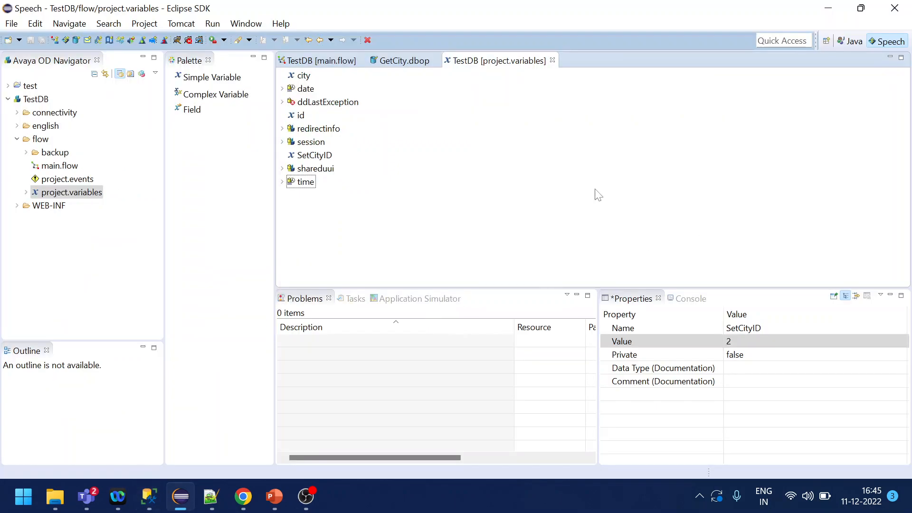
pyautogui.click(403, 60)
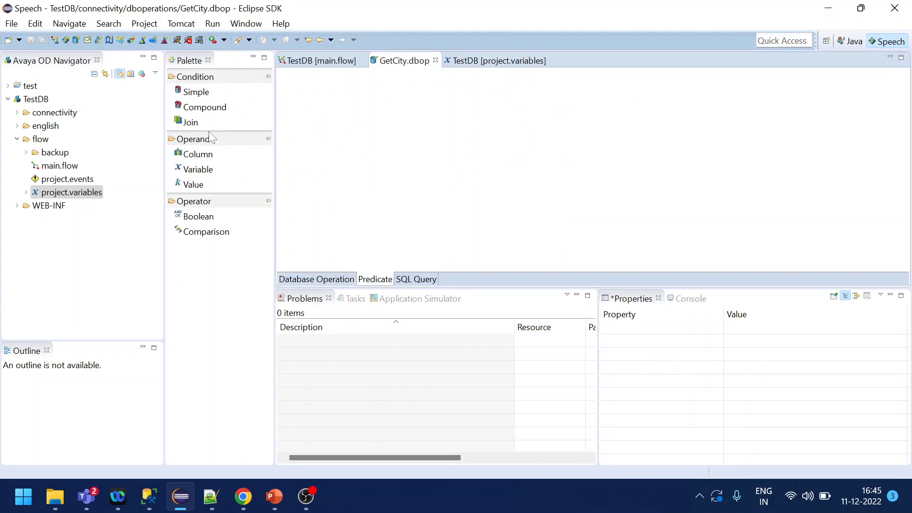
# Add a Simple condition whose Column operand is dbo.city's id column.
pyautogui.click(196, 92)
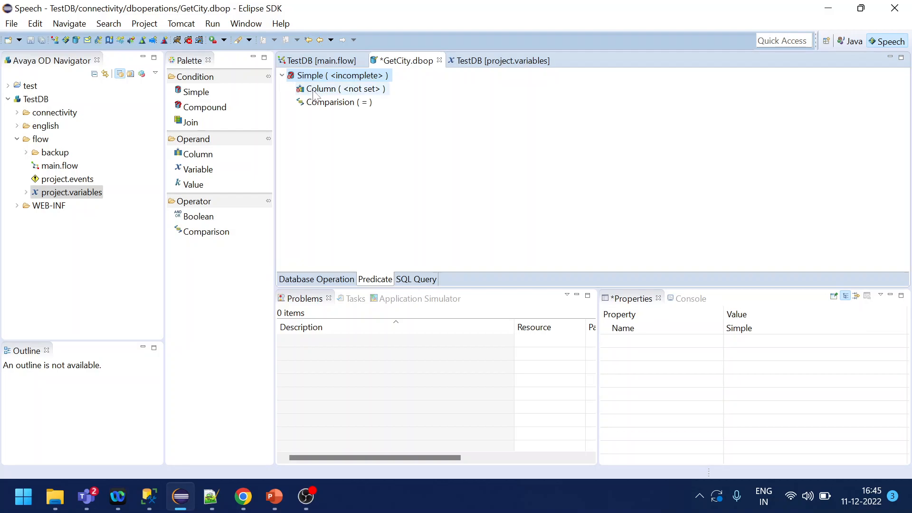
pyautogui.click(342, 89)
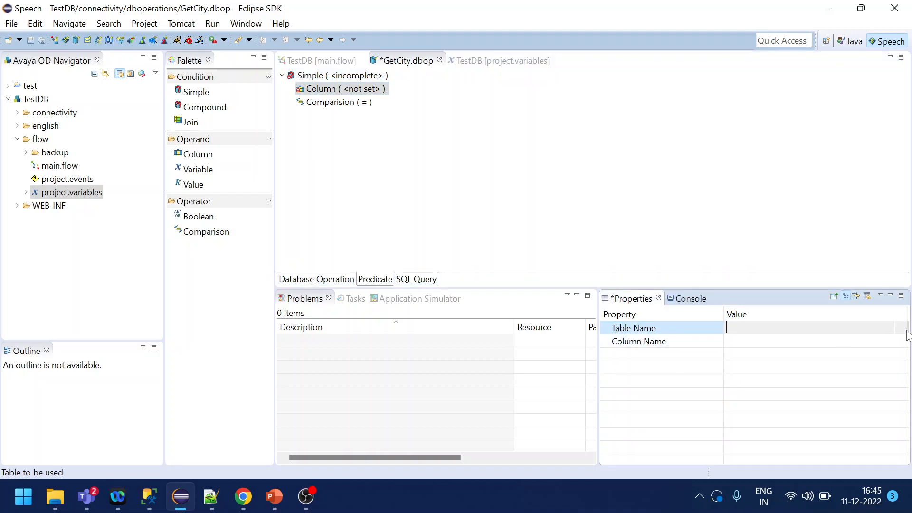
pyautogui.write('dbo.city')
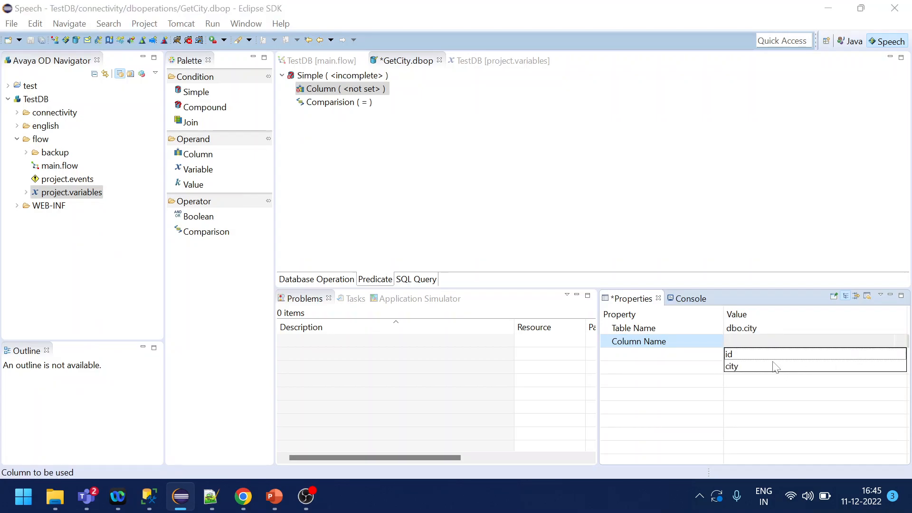
pyautogui.click(729, 353)
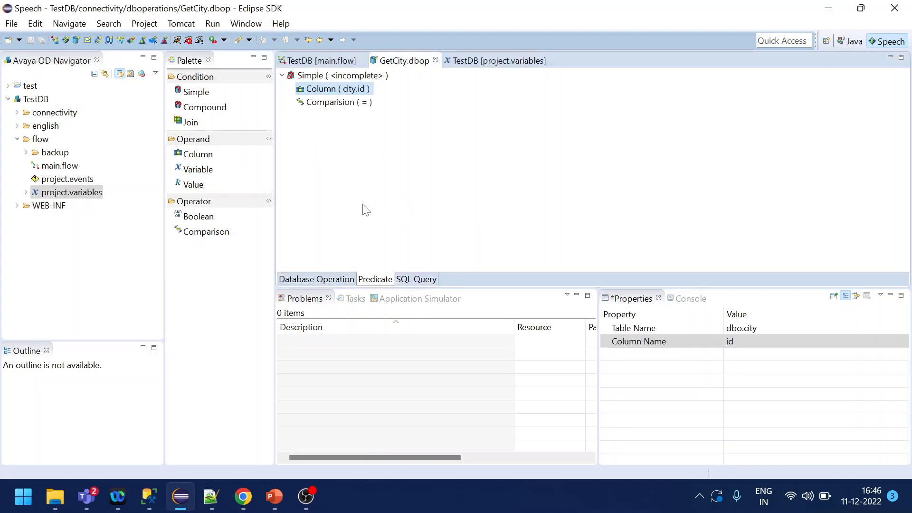
pyautogui.moveTo(345, 250)
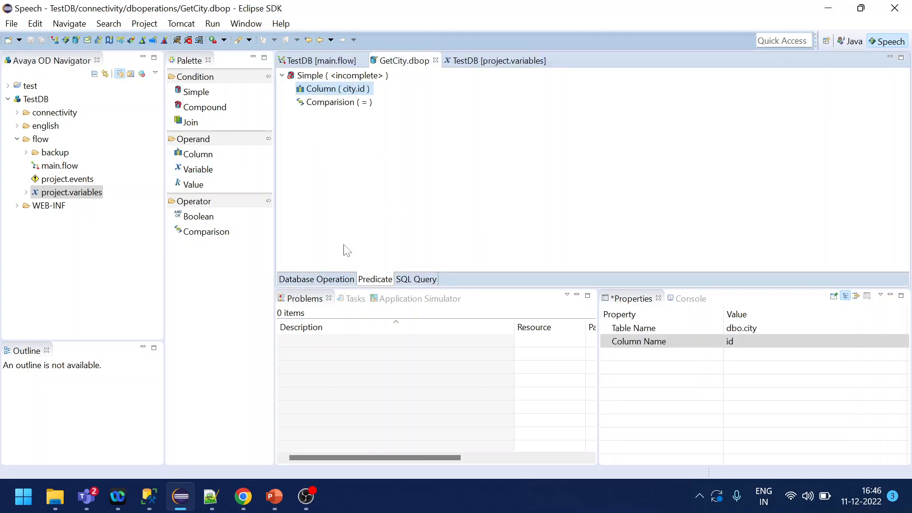
pyautogui.click(316, 279)
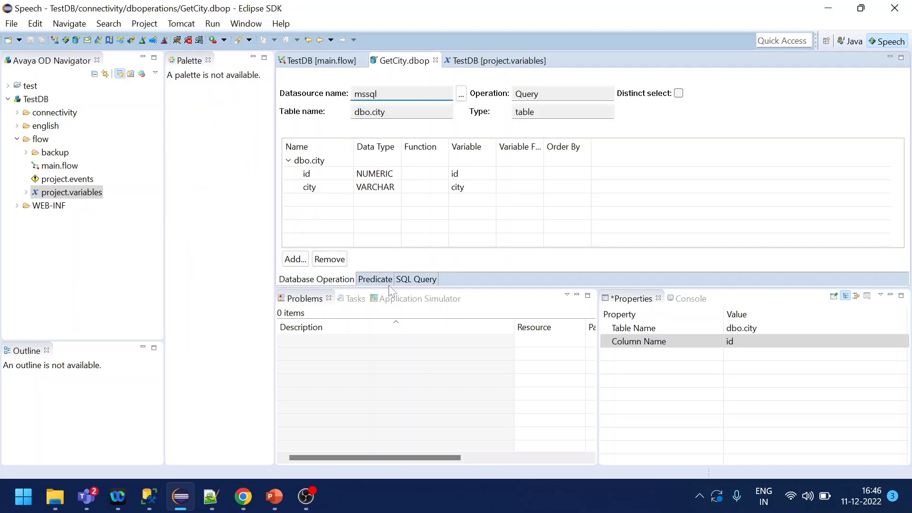
# Add a Variable operand set to SetCityID, giving WHERE city.id = ${SetCityID}.
pyautogui.click(374, 279)
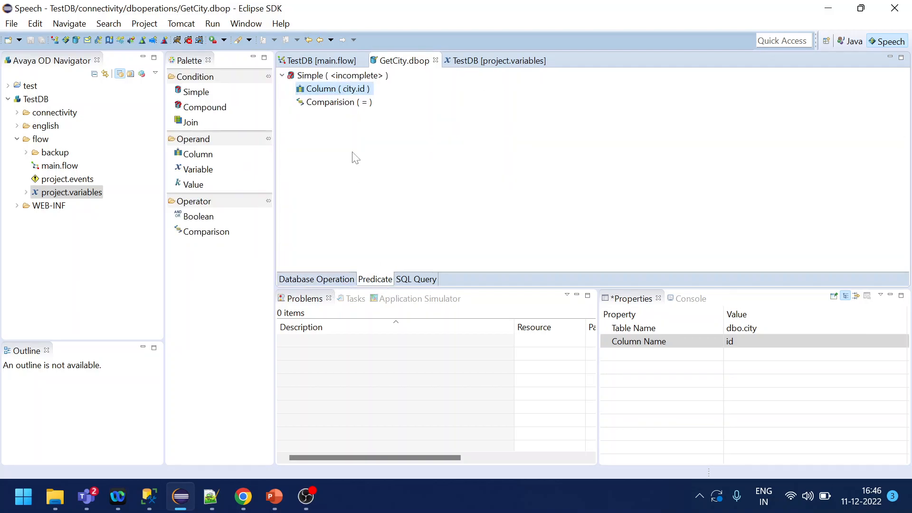
pyautogui.click(334, 102)
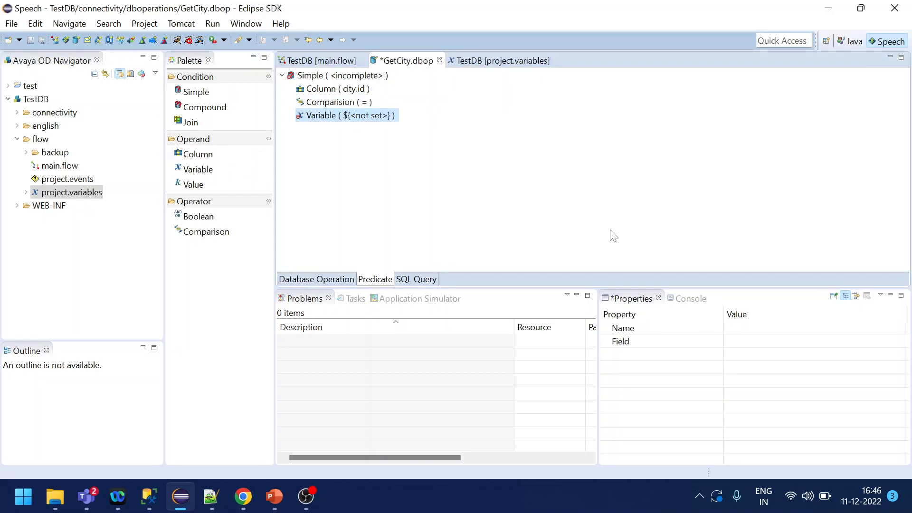
pyautogui.click(623, 328)
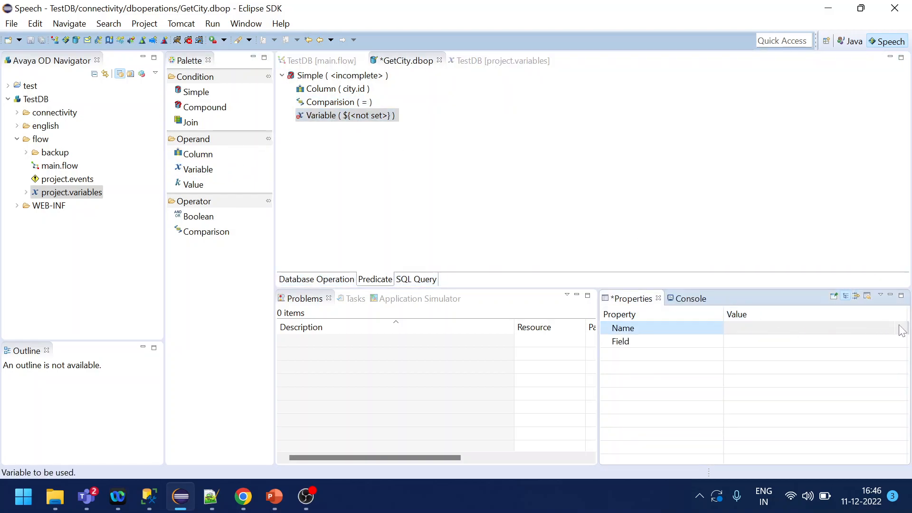
pyautogui.write('SetCityID')
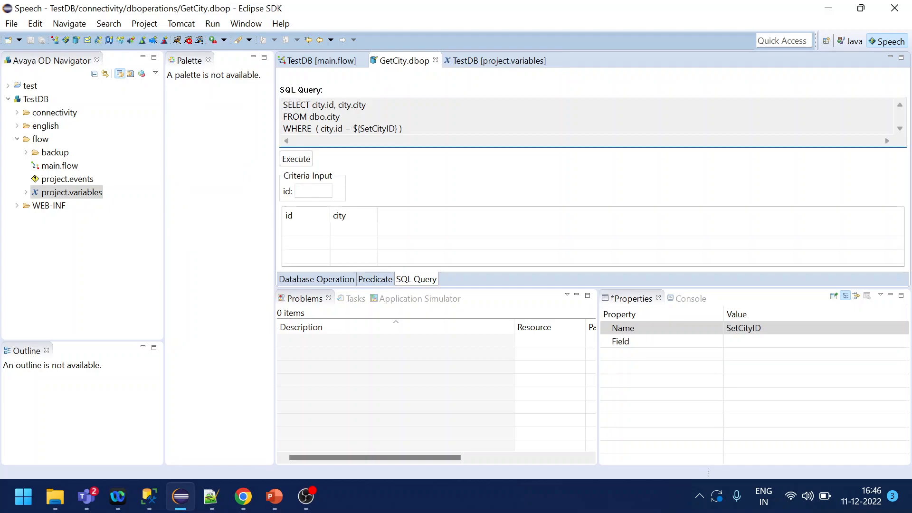
# Execute GetCity for id 1 (pune) and id 2 (mumbai), then close GetCity.dbop.
pyautogui.write('1')
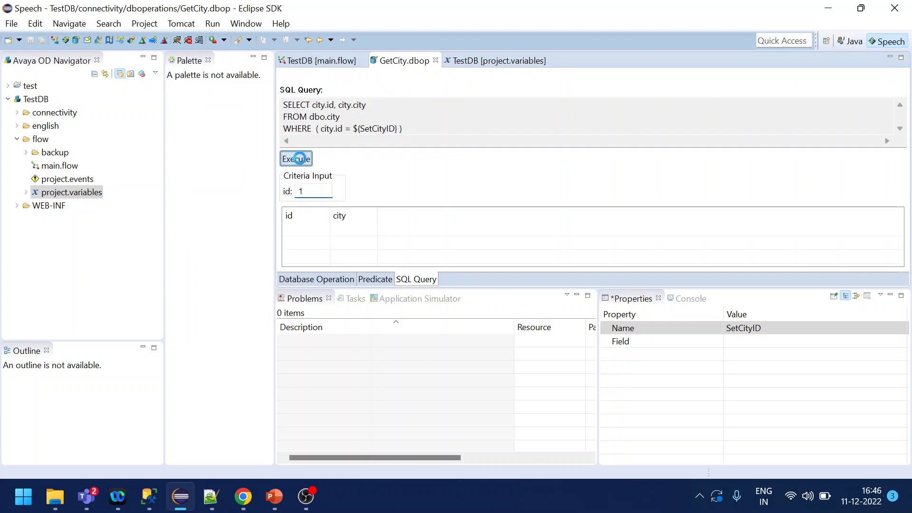
pyautogui.click(296, 159)
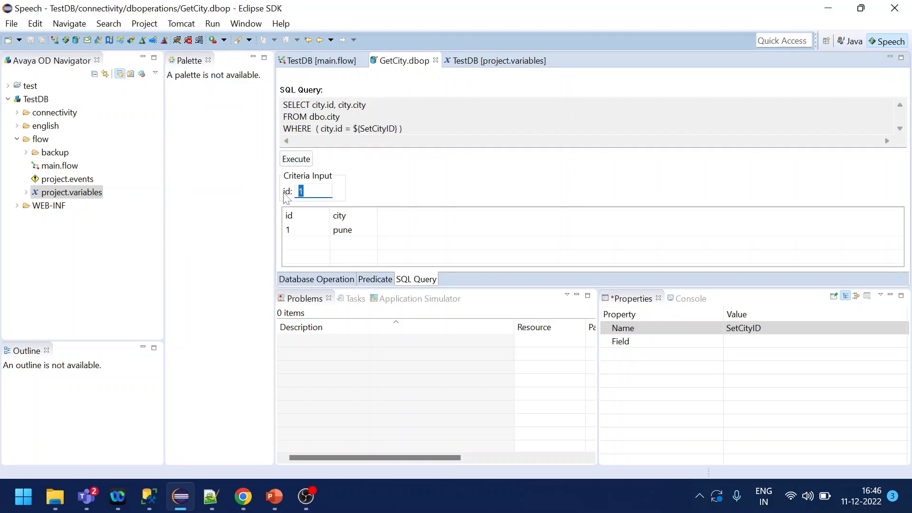
pyautogui.click(297, 159)
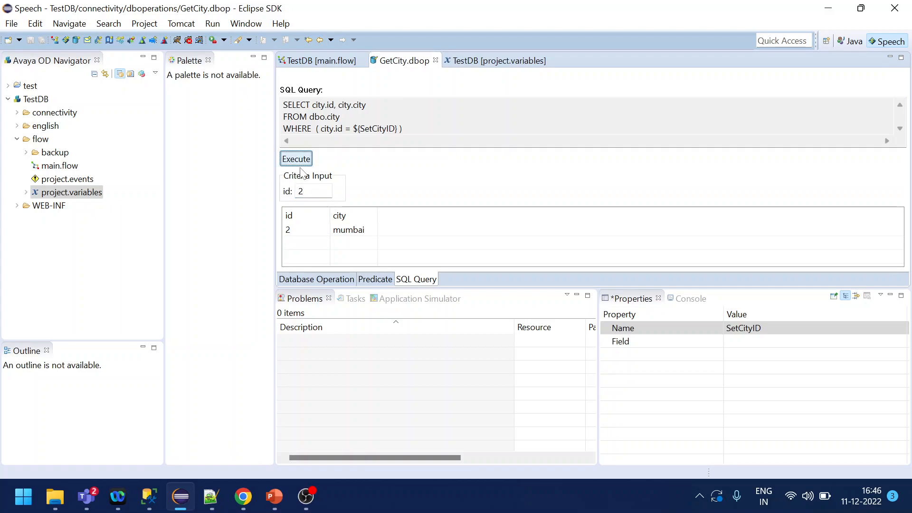
pyautogui.moveTo(435, 60)
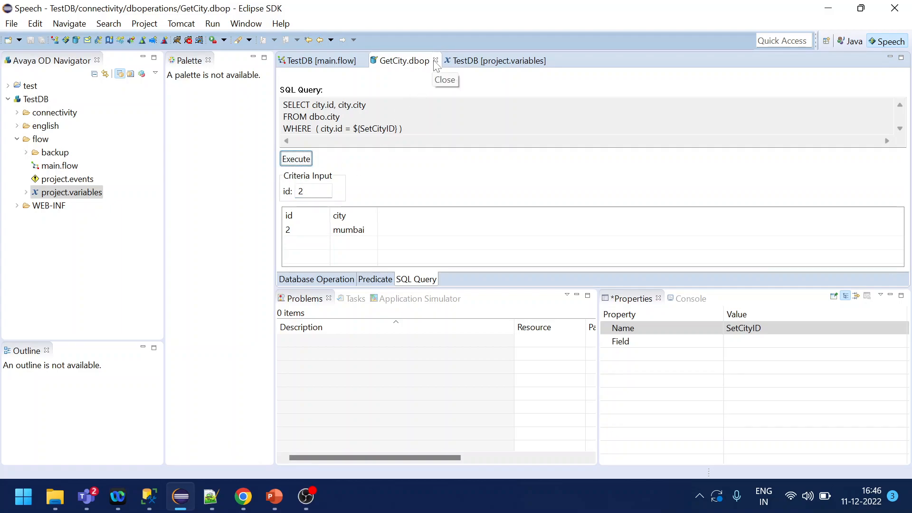
pyautogui.click(436, 61)
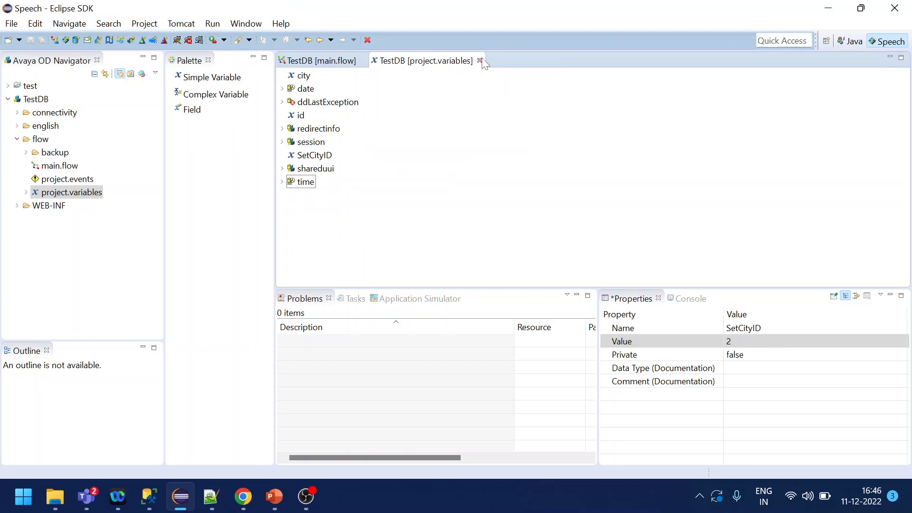
# Place a Data node after Start, check it holds the GetCity database item, and name it GetCit.
pyautogui.click(482, 61)
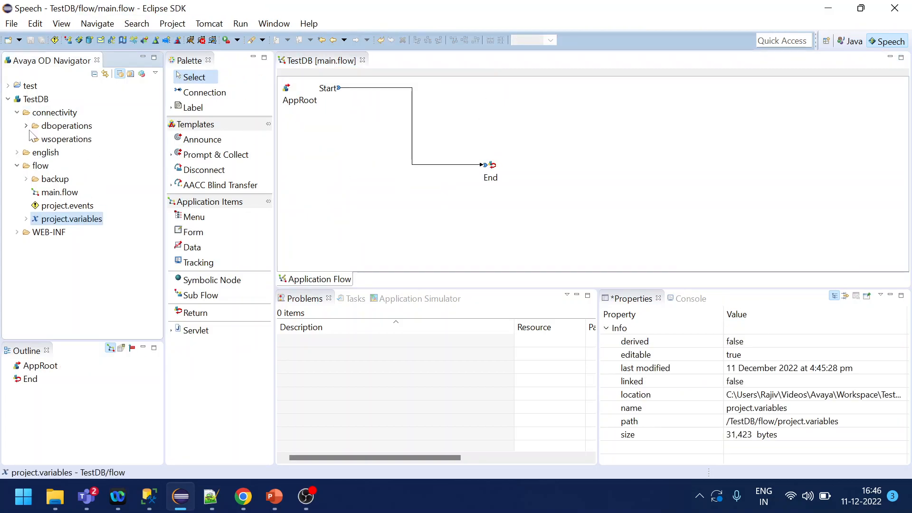
pyautogui.click(67, 125)
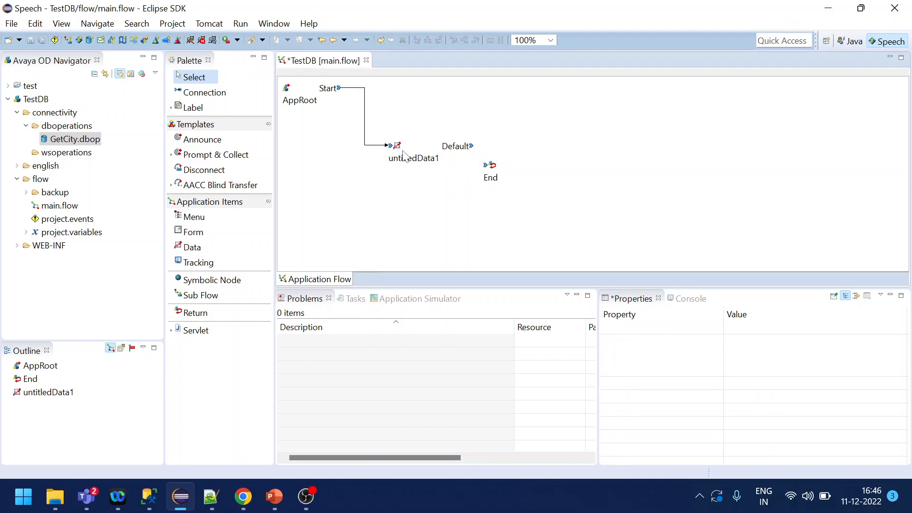
pyautogui.doubleClick(414, 146)
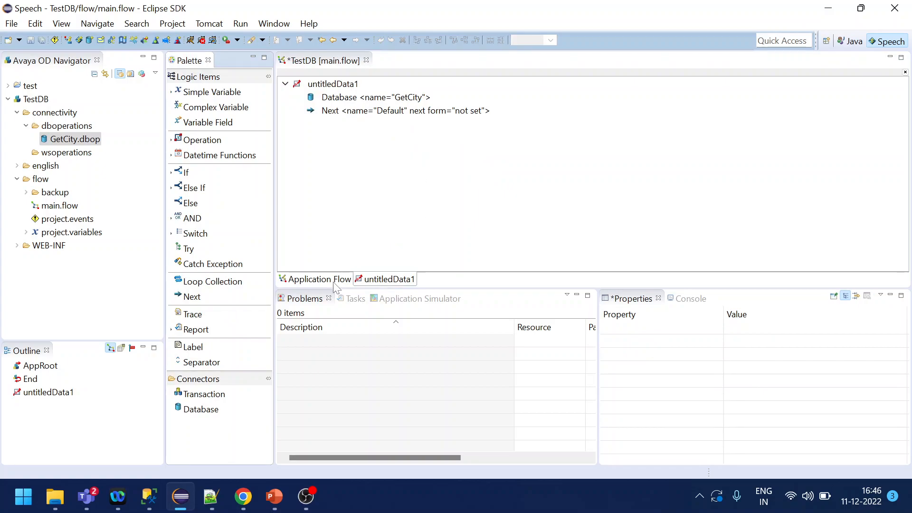
pyautogui.click(315, 278)
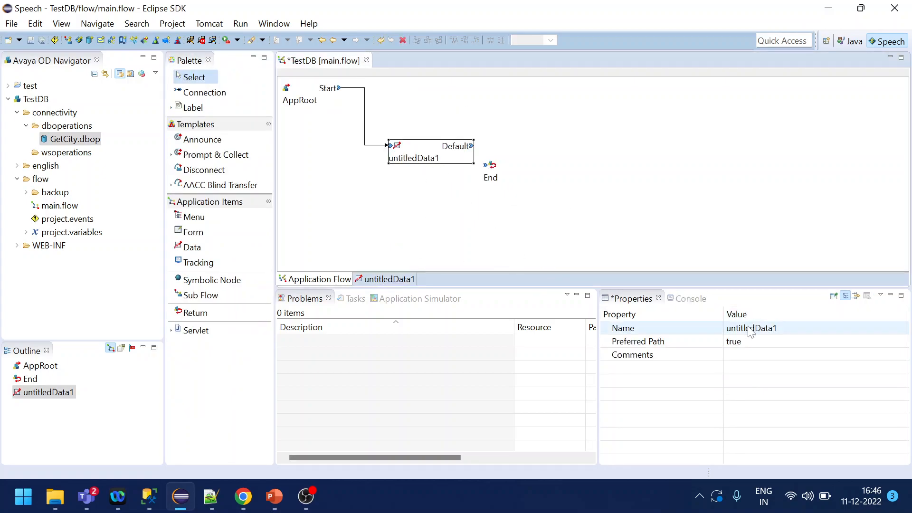
pyautogui.write('GetCity')
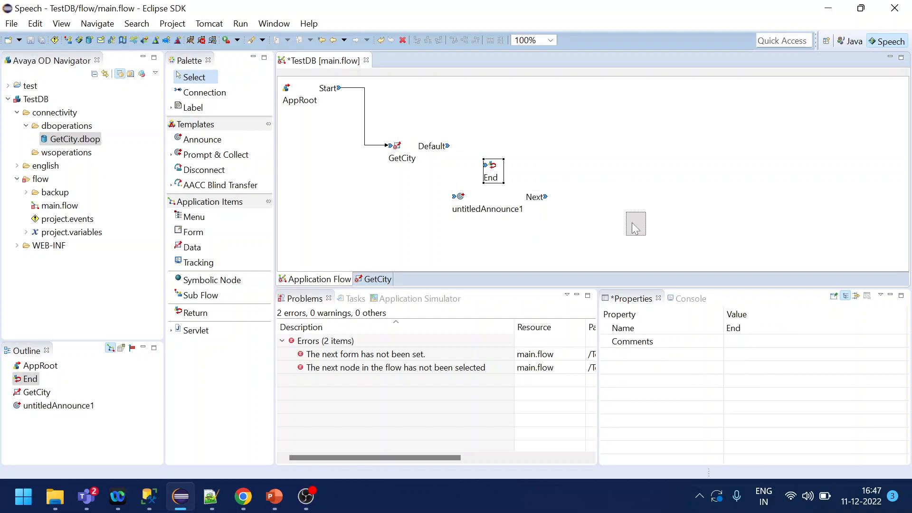
# Move End aside and rename the Announce node to PlayCity between GetCity and End.
pyautogui.moveTo(494, 170); pyautogui.dragTo(636, 224)
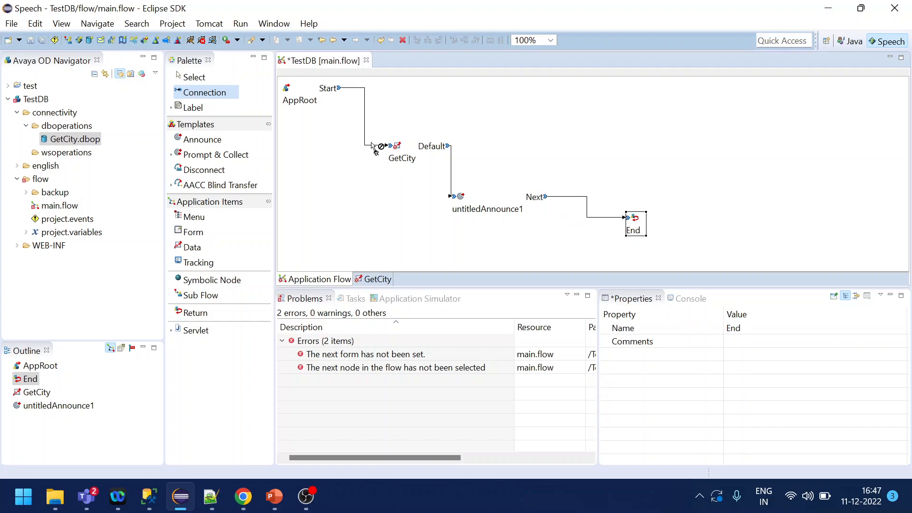
pyautogui.click(488, 203)
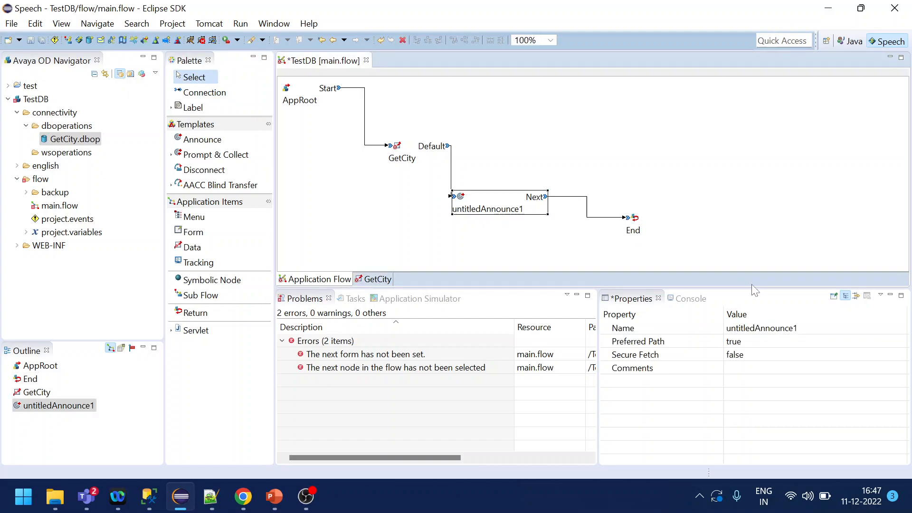
pyautogui.click(760, 328)
pyautogui.write('PlayCity')
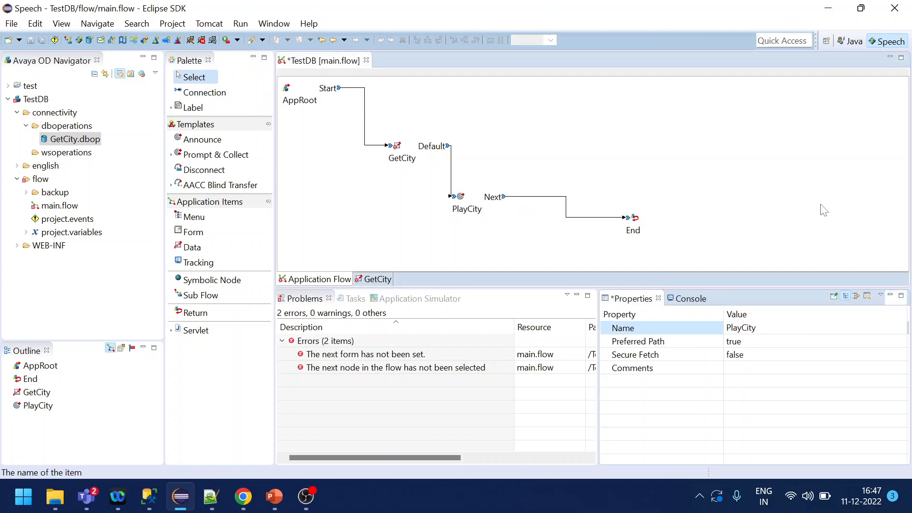
# Open the PlayCity form, revealing its unset prompt and next step to End.
pyautogui.rightClick(460, 208)
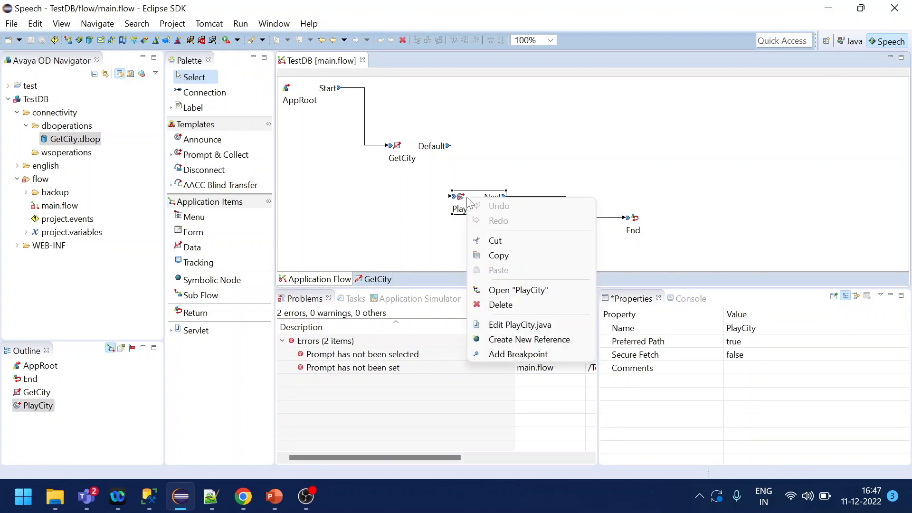
pyautogui.click(517, 290)
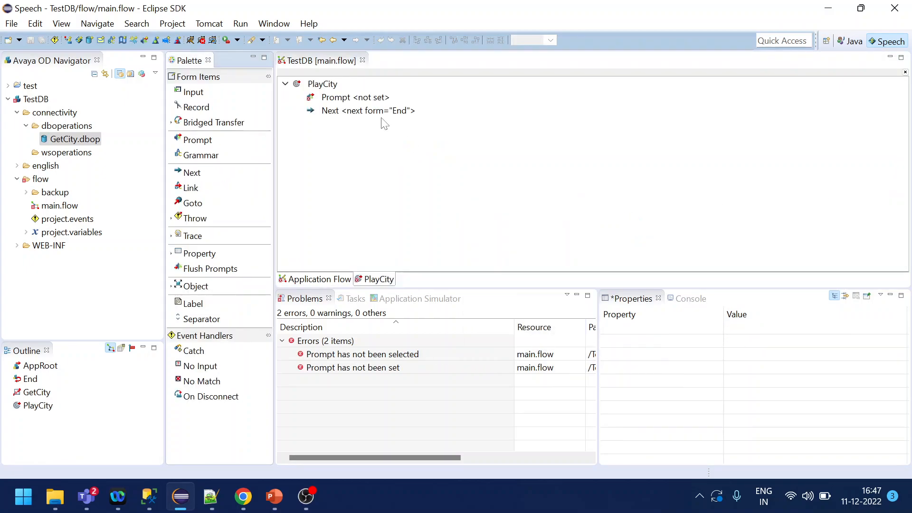
# Create a new prompt file named test for PlayCity's unset prompt.
pyautogui.rightClick(355, 97)
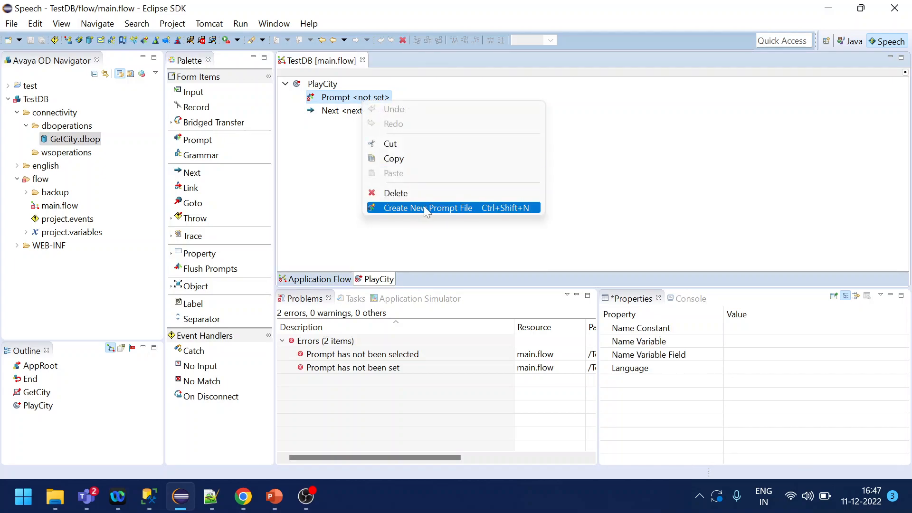
pyautogui.click(433, 208)
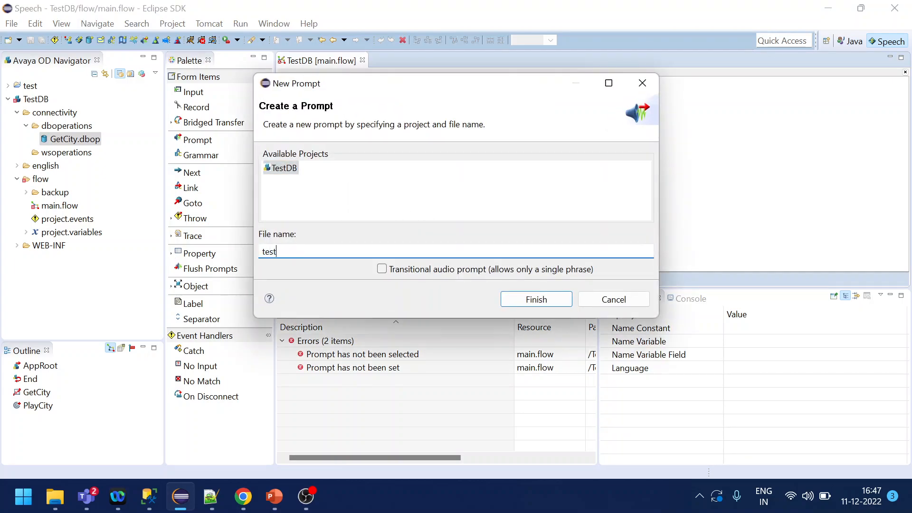
pyautogui.click(535, 299)
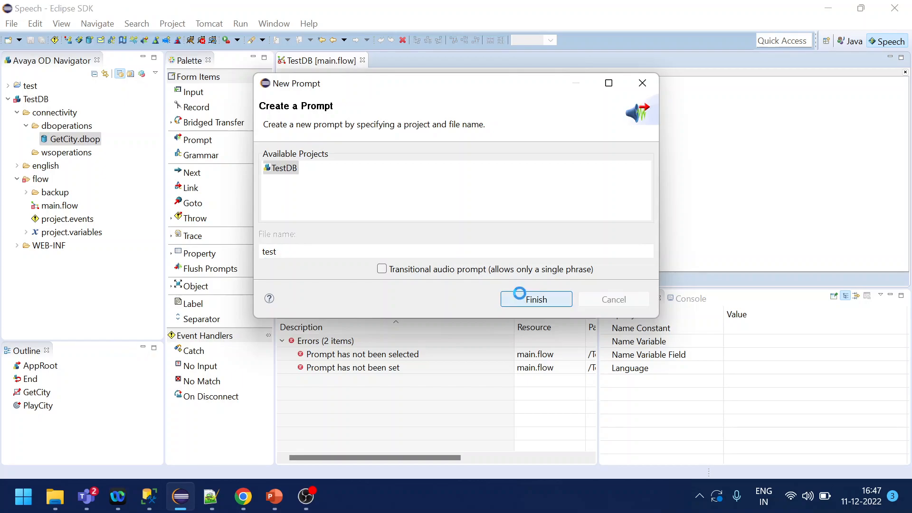
# Make the prompt say 'The City name is' plus the city text variable, save, and return to the flow.
pyautogui.click(535, 300)
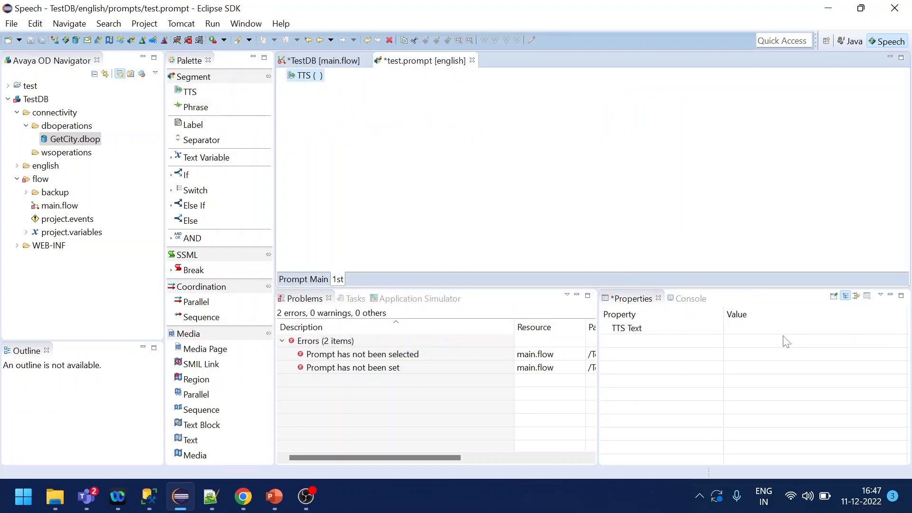
pyautogui.write('The C')
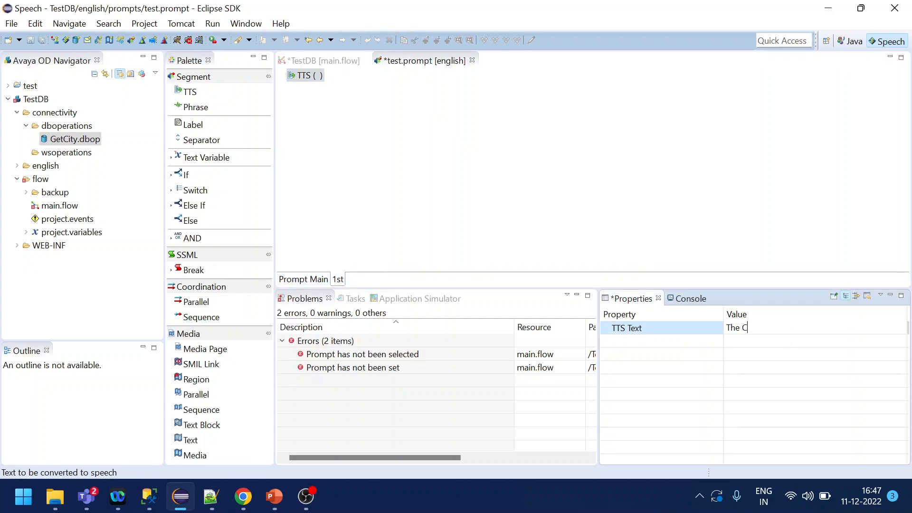
pyautogui.write('ity name is')
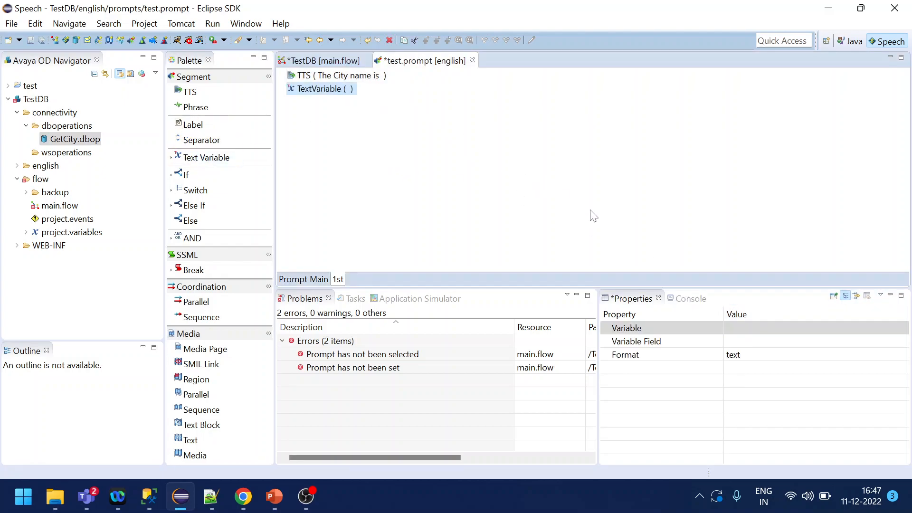
pyautogui.click(627, 328)
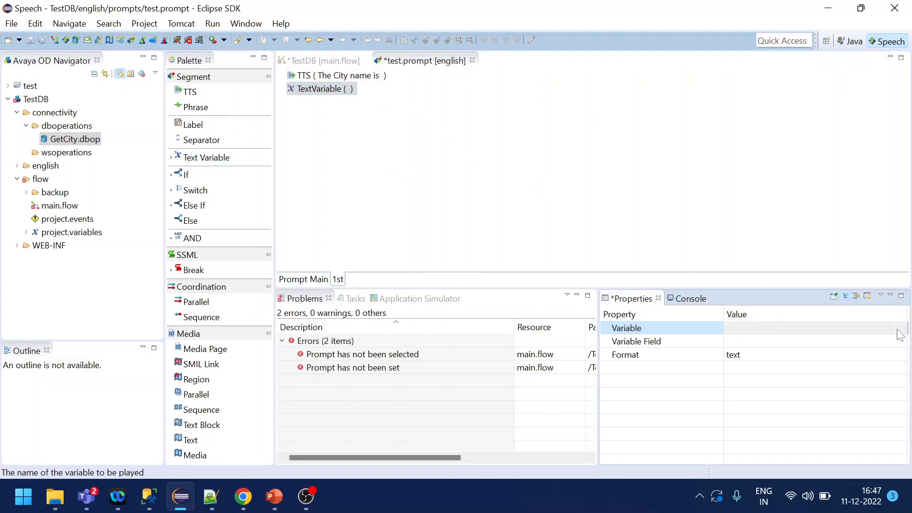
pyautogui.write('city')
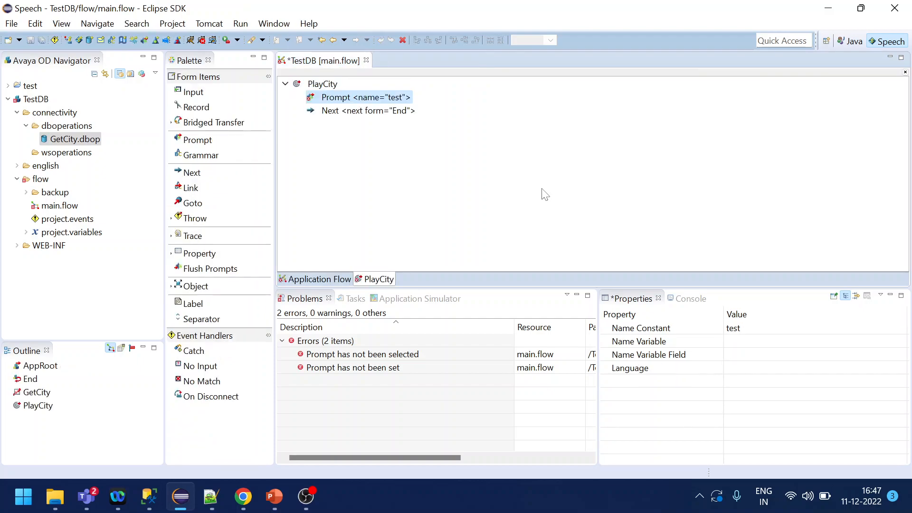
pyautogui.press('ctrl+s')
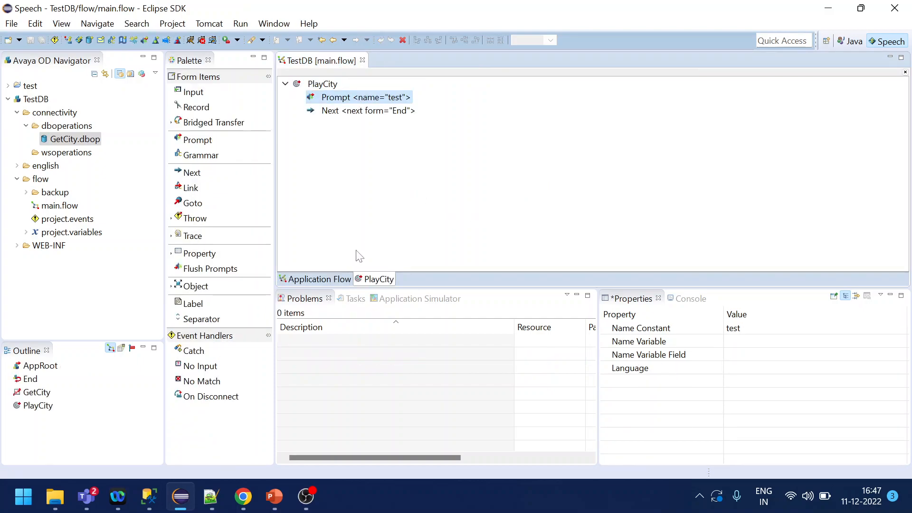
pyautogui.click(319, 278)
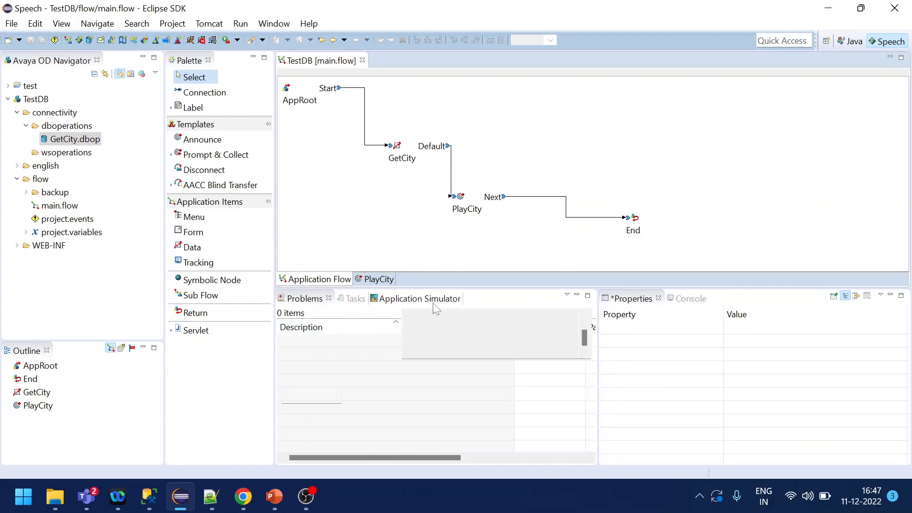
# Simulate TestDB so the call announces 'The City name is mumbai', then open project.variables.
pyautogui.click(419, 298)
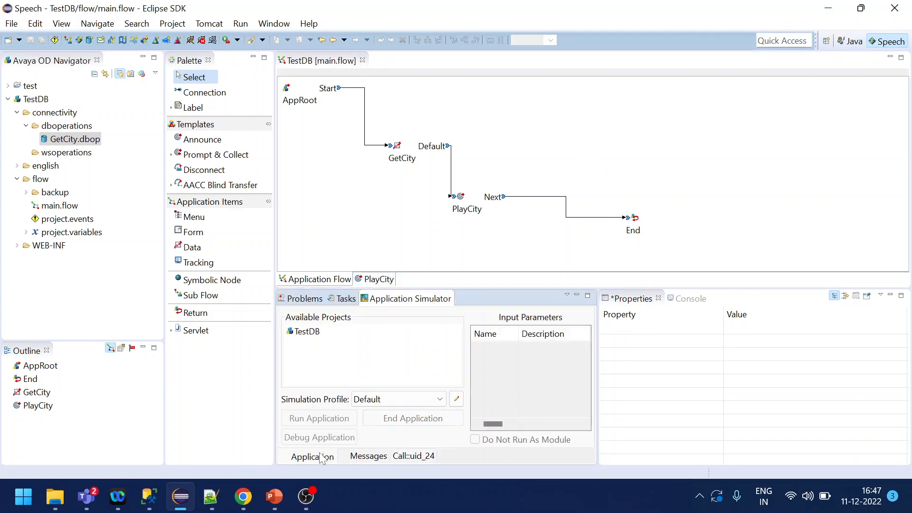
pyautogui.click(305, 330)
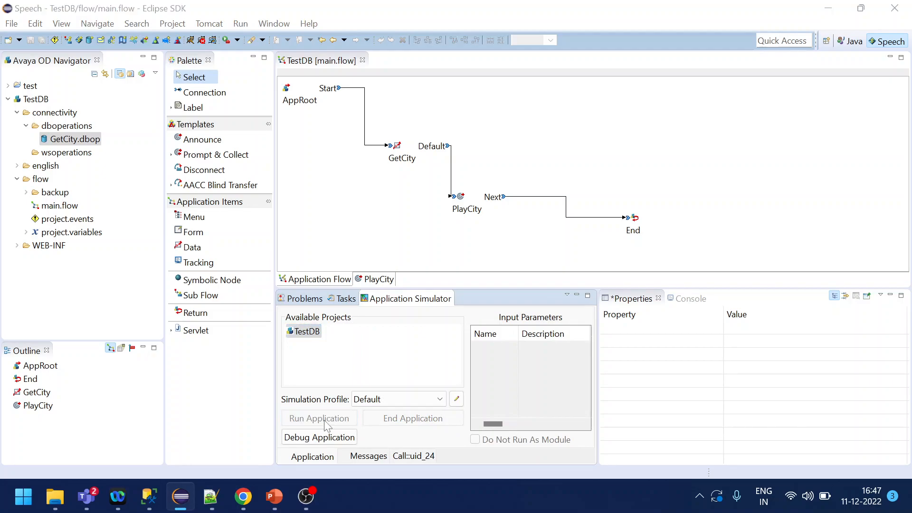
pyautogui.click(318, 418)
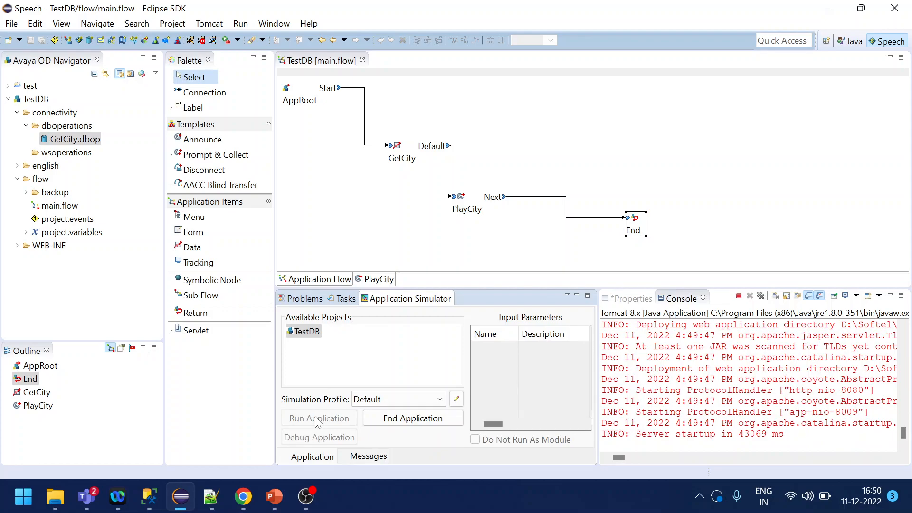
pyautogui.click(320, 418)
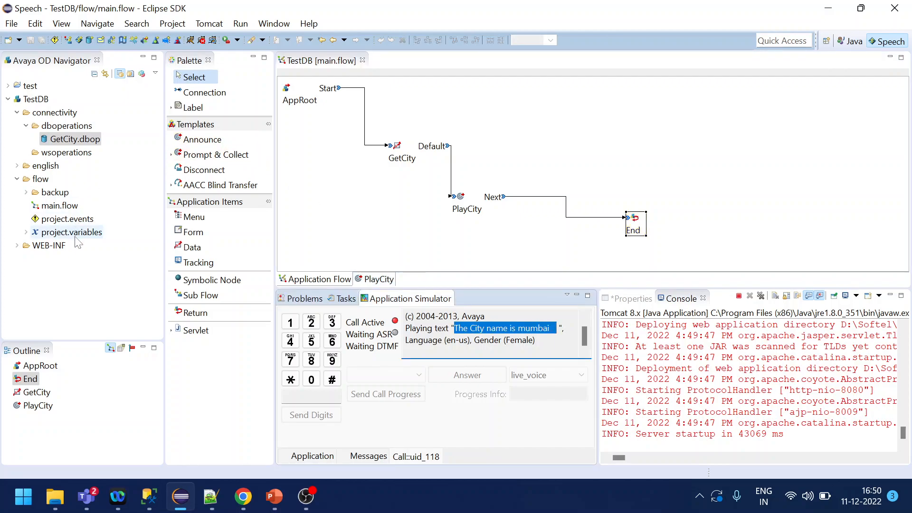
pyautogui.doubleClick(71, 232)
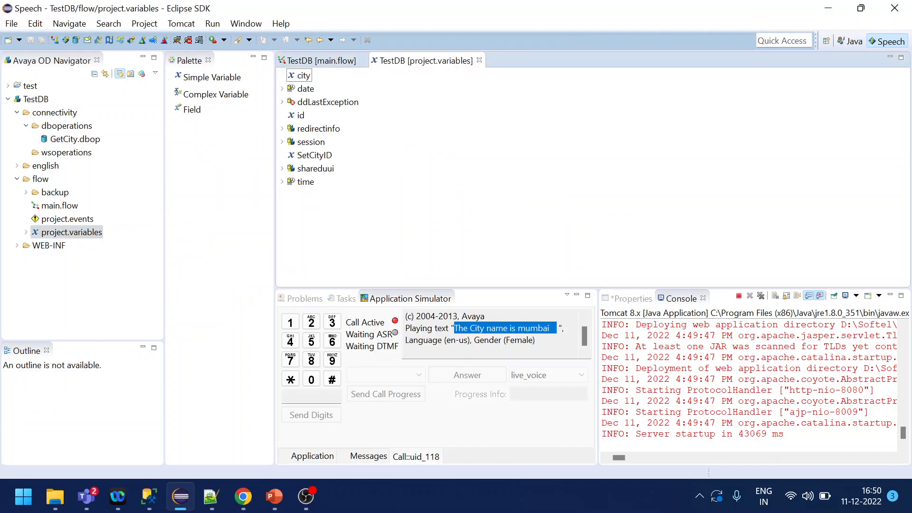
pyautogui.moveTo(341, 181)
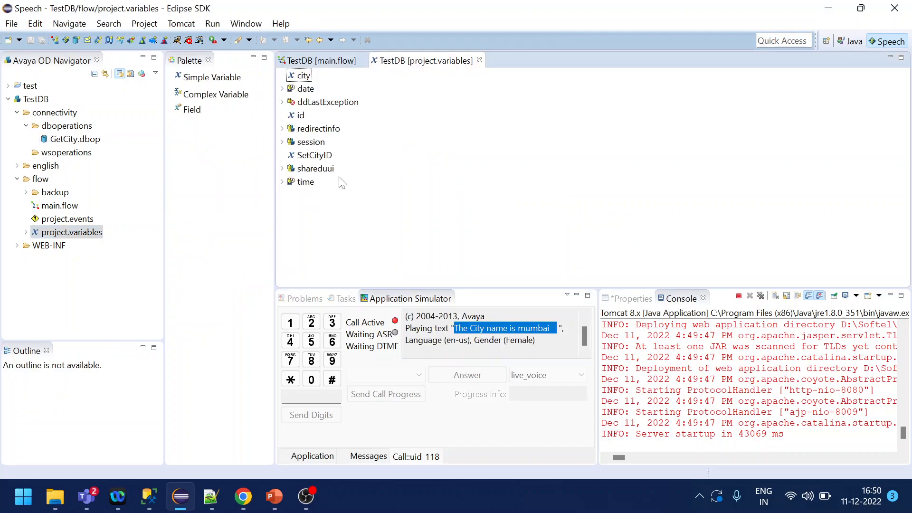
# View the city table's top-1000 rows in SSMS, showing mumbai at id 2.
pyautogui.click(314, 155)
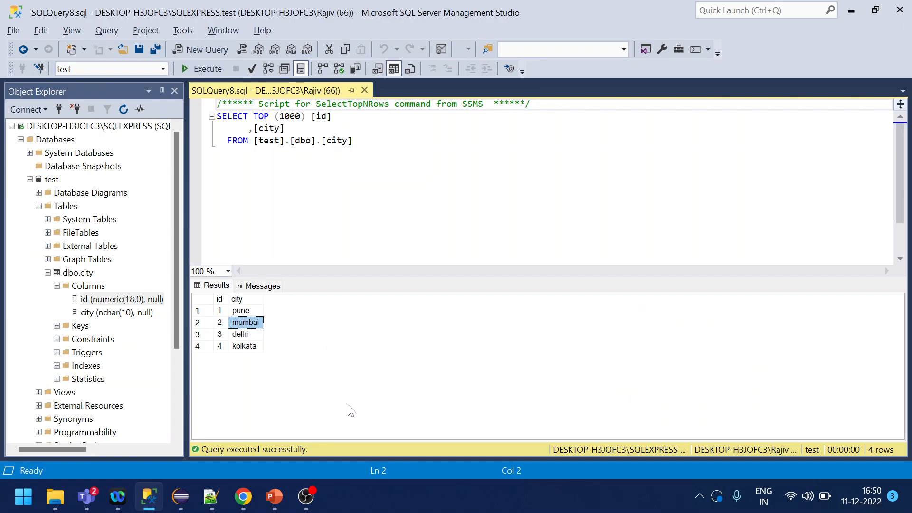
pyautogui.moveTo(315, 457)
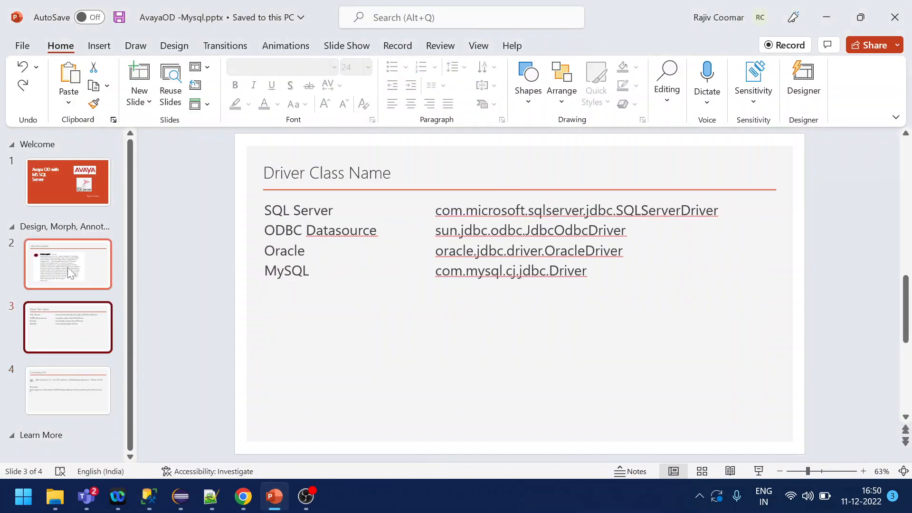
pyautogui.moveTo(68, 268)
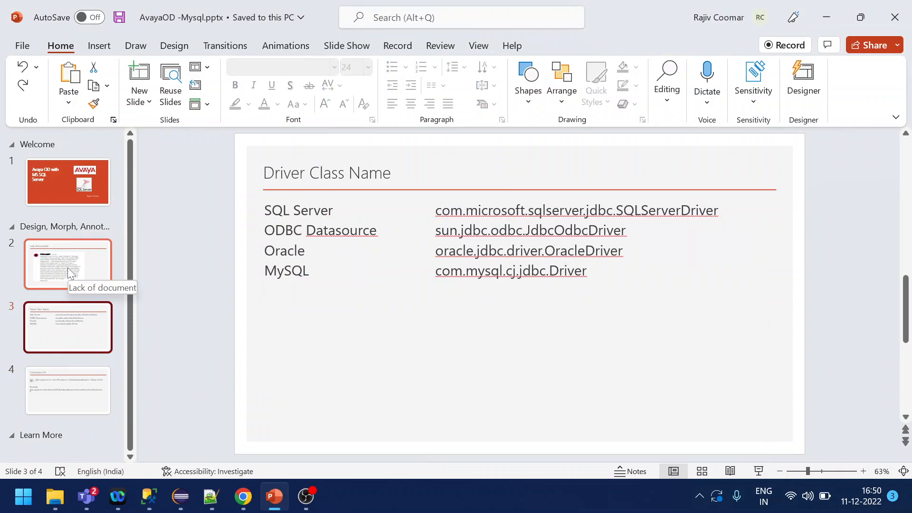
pyautogui.click(68, 263)
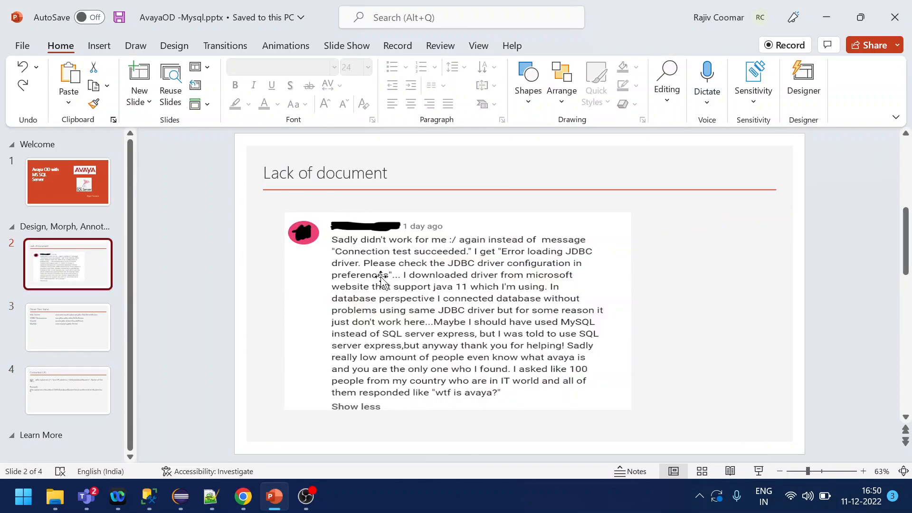
pyautogui.moveTo(435, 341)
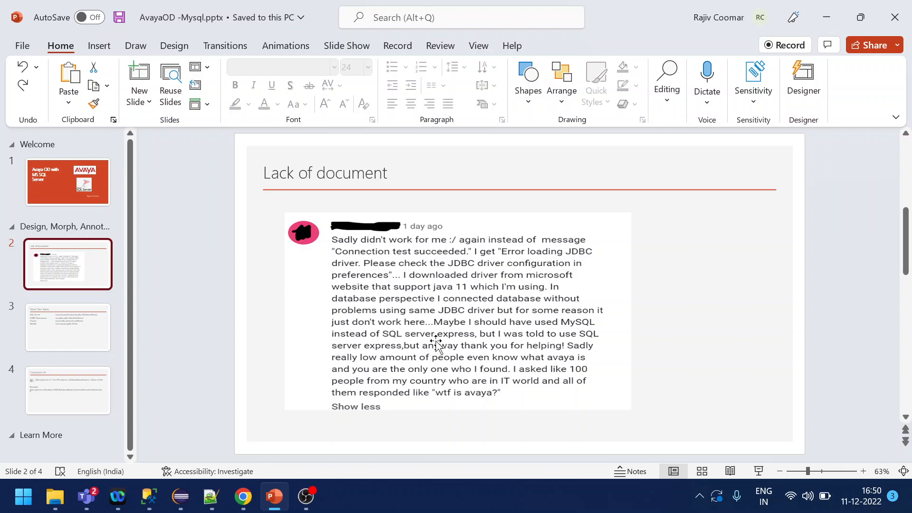
pyautogui.click(67, 327)
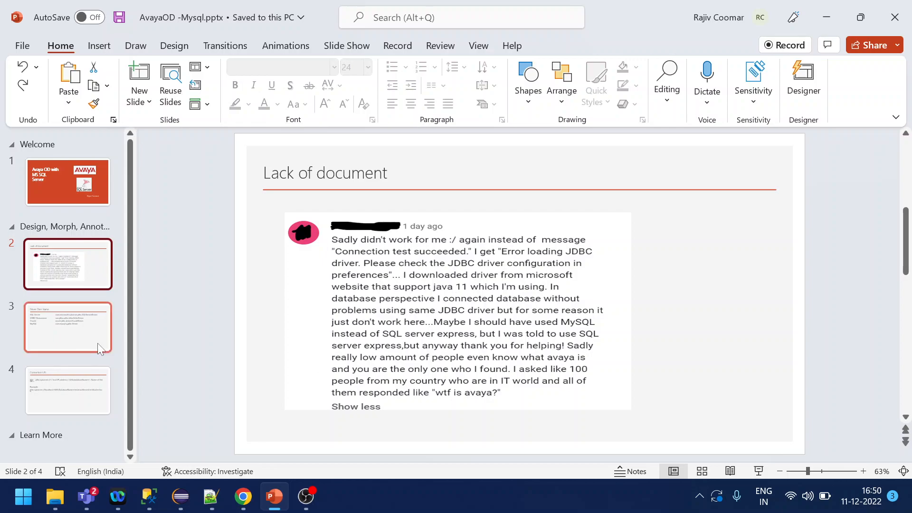
pyautogui.click(68, 327)
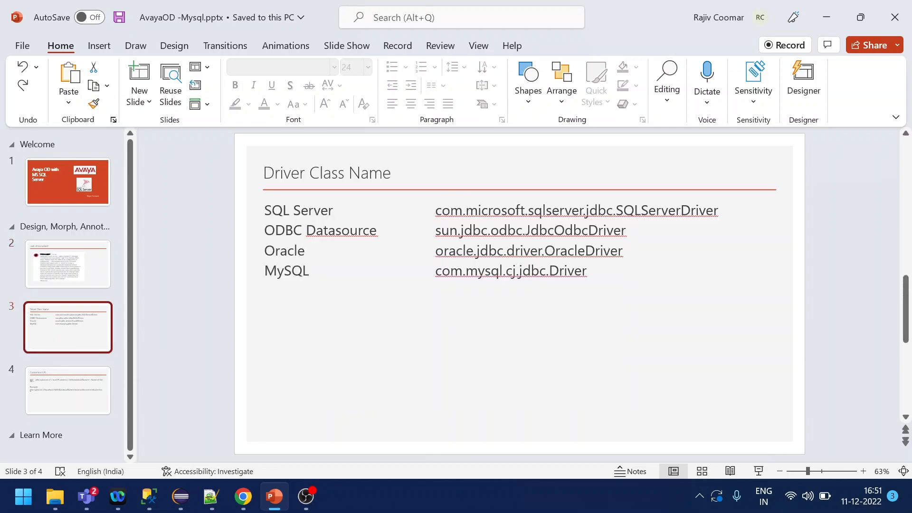
pyautogui.click(587, 271)
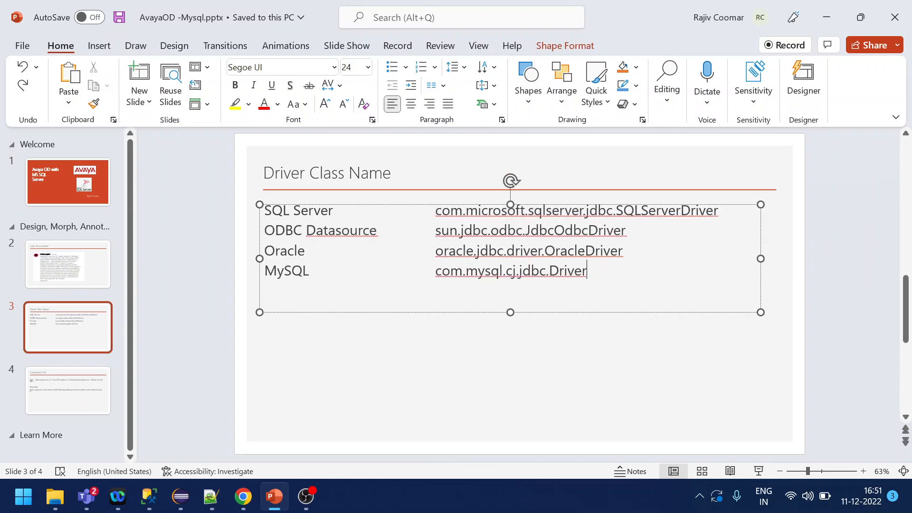